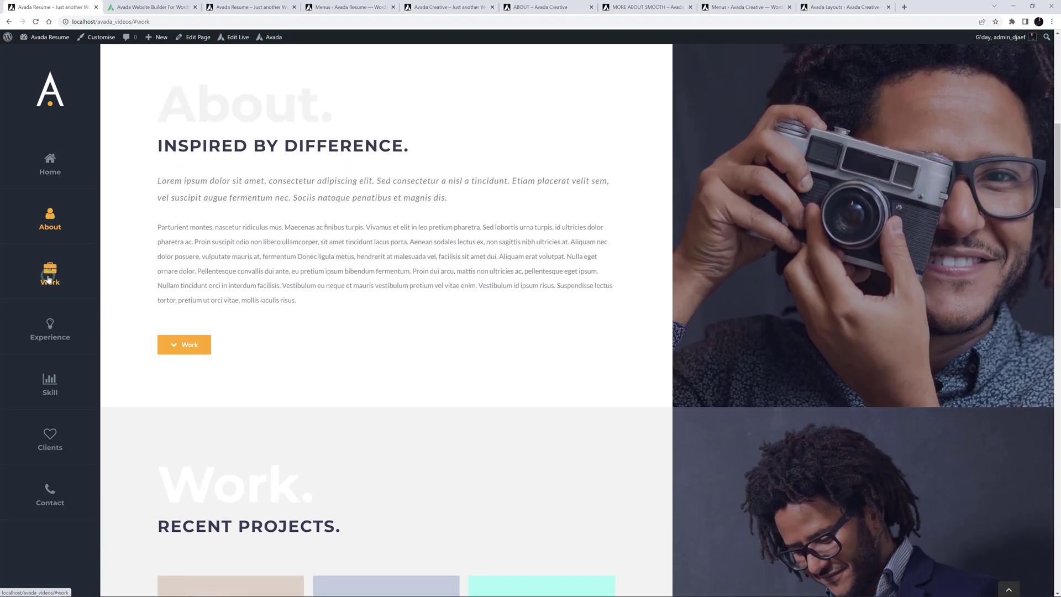
# - Scroll the live resume page to Work, Contact and Clients via the vertical sticky menu
pyautogui.click(50, 332)
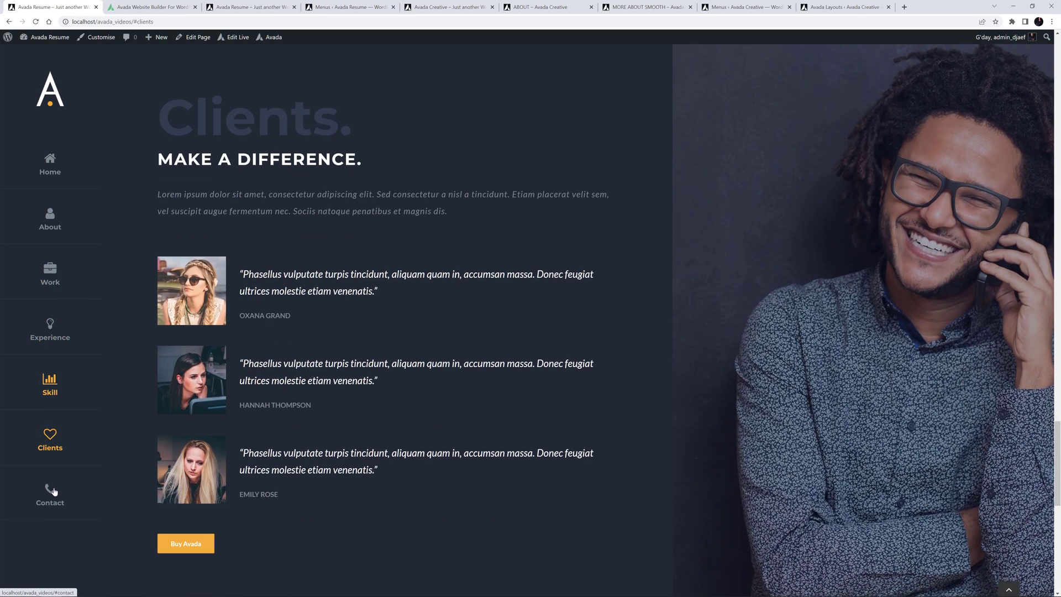
pyautogui.click(50, 497)
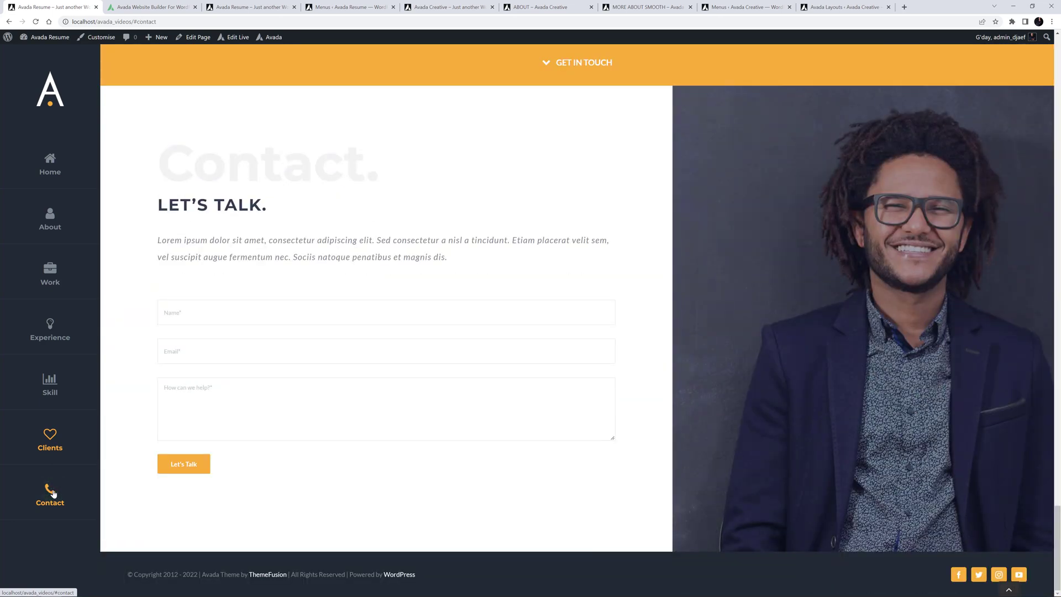
pyautogui.moveTo(50, 448)
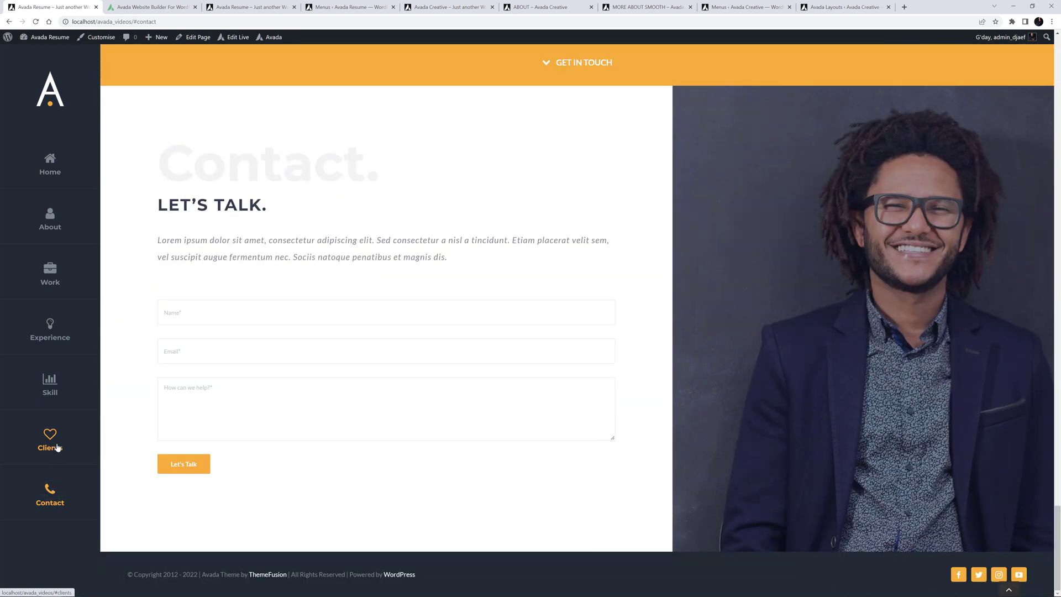
pyautogui.click(50, 165)
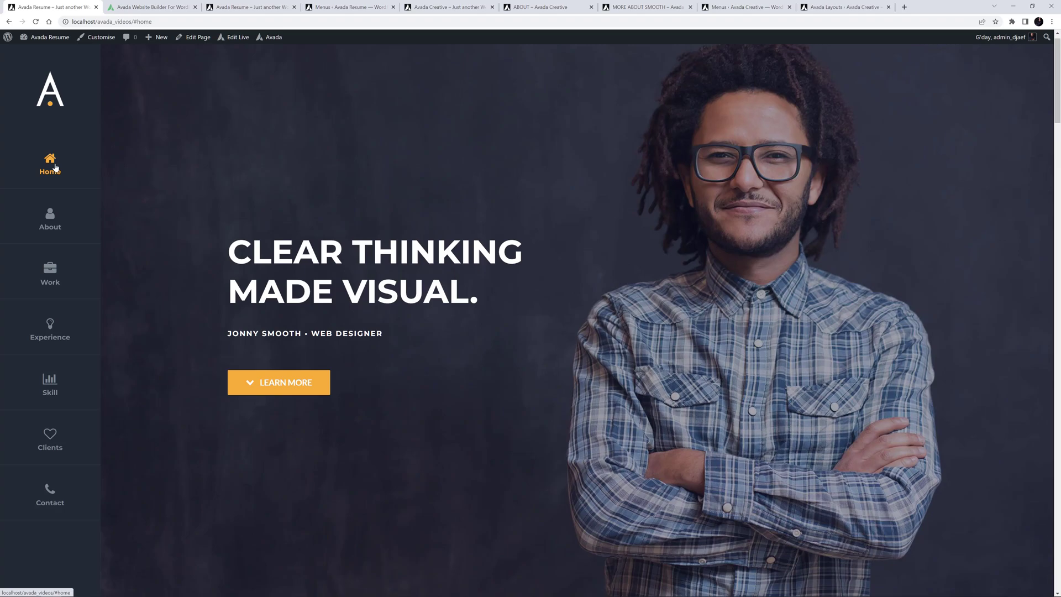
# - Filter the Avada prebuilt gallery to the One Page category and start a search
pyautogui.click(152, 7)
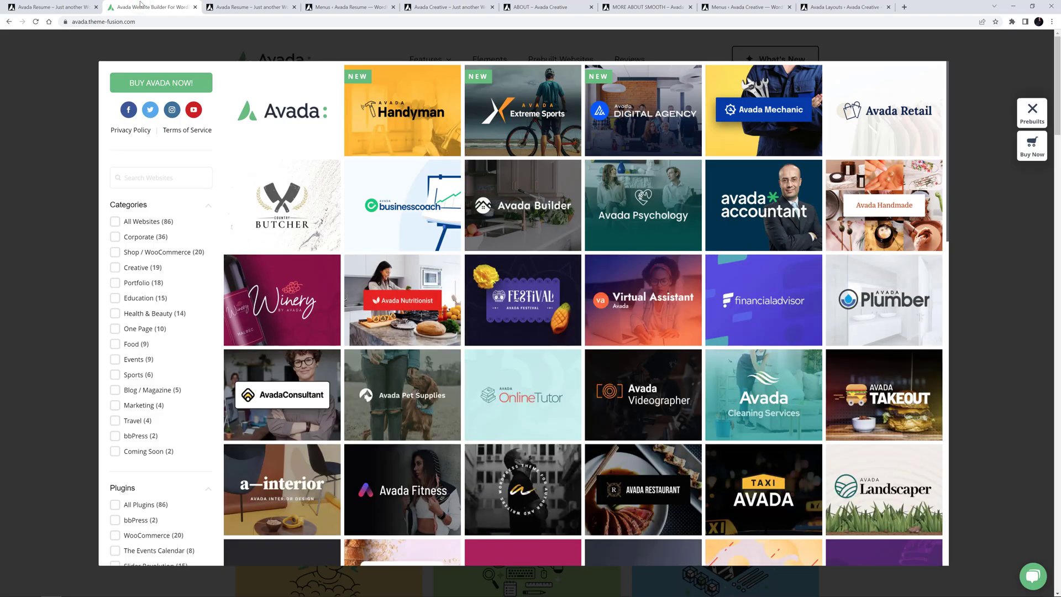
pyautogui.click(115, 329)
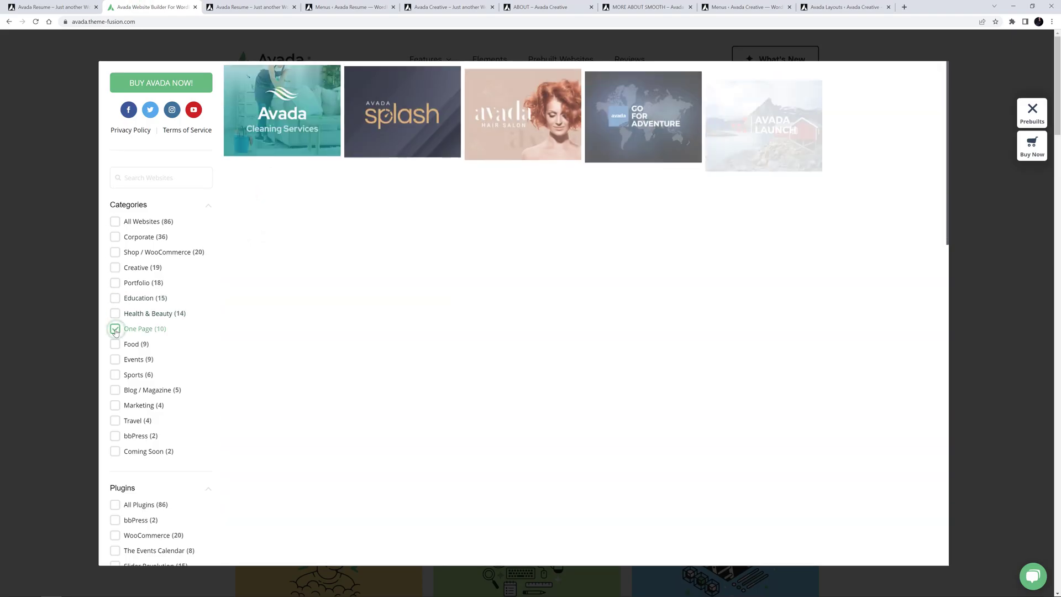
pyautogui.click(115, 329)
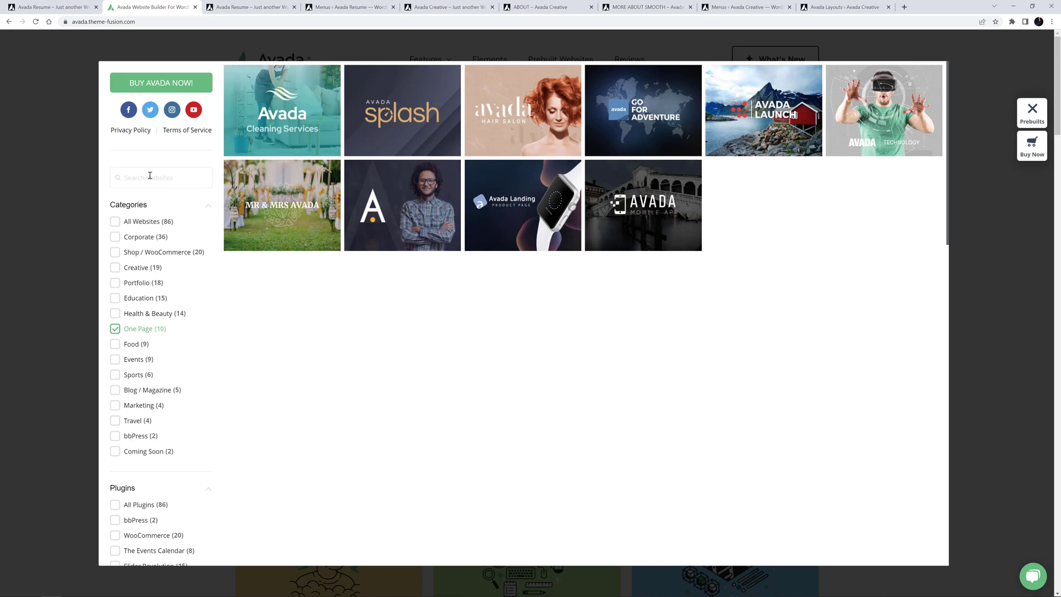
pyautogui.click(251, 6)
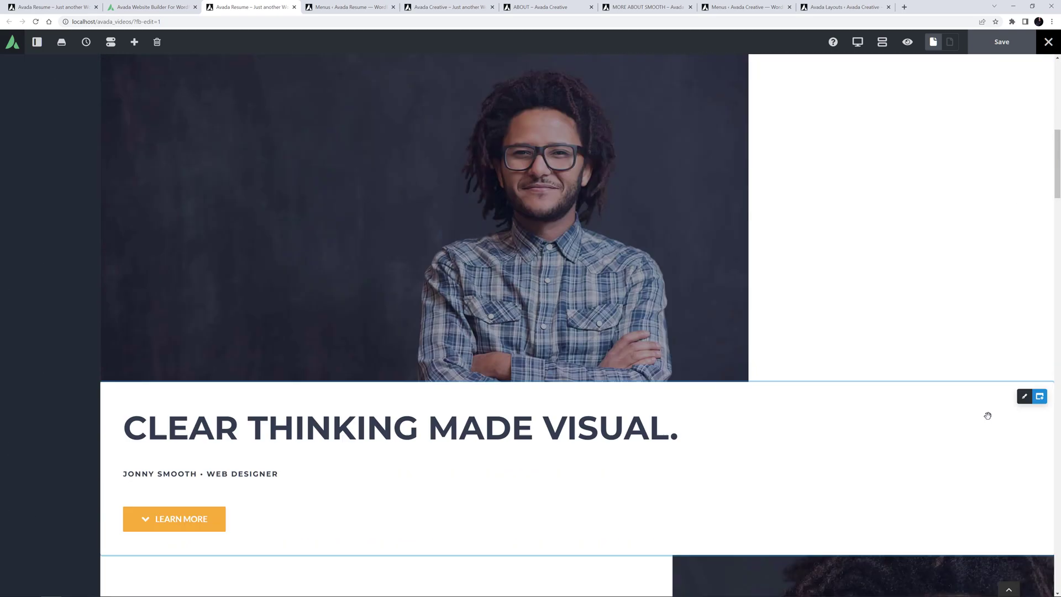
# - Scroll the live editor down past Work and Skills to the Clients container
pyautogui.scroll(-3)
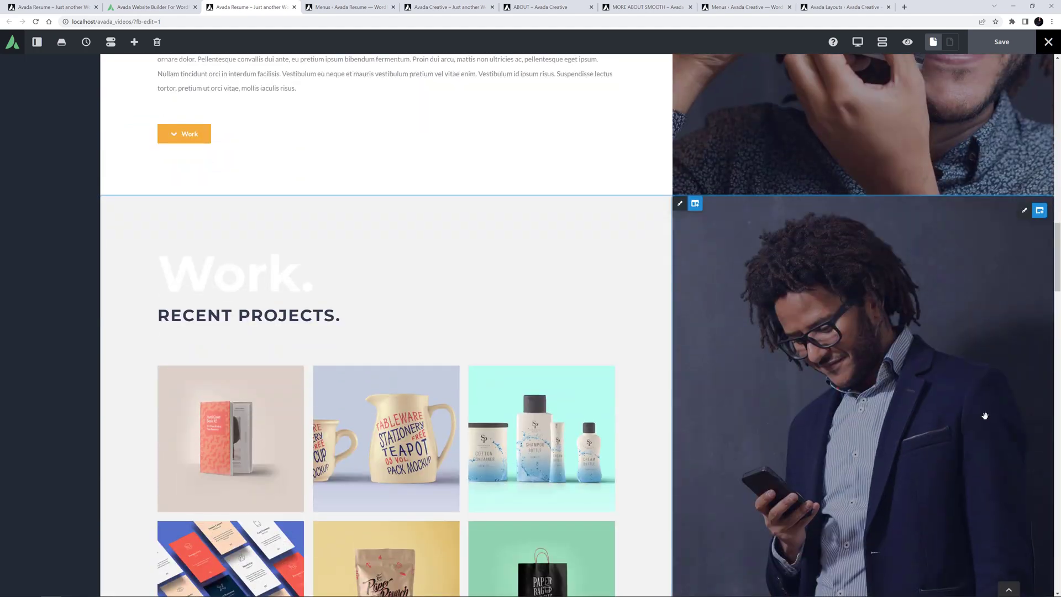
pyautogui.scroll(-3)
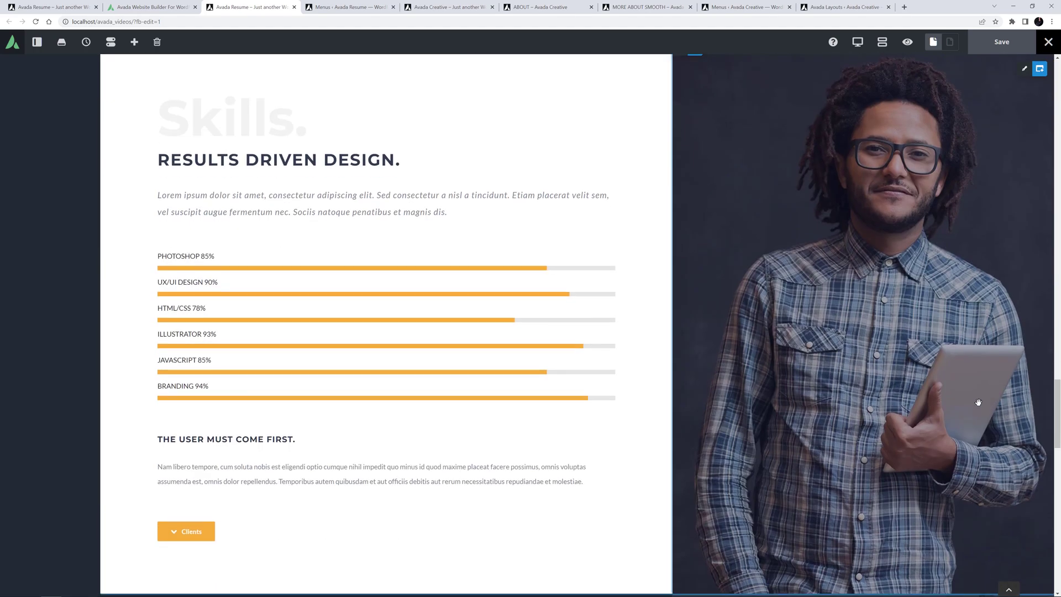
pyautogui.scroll(-3)
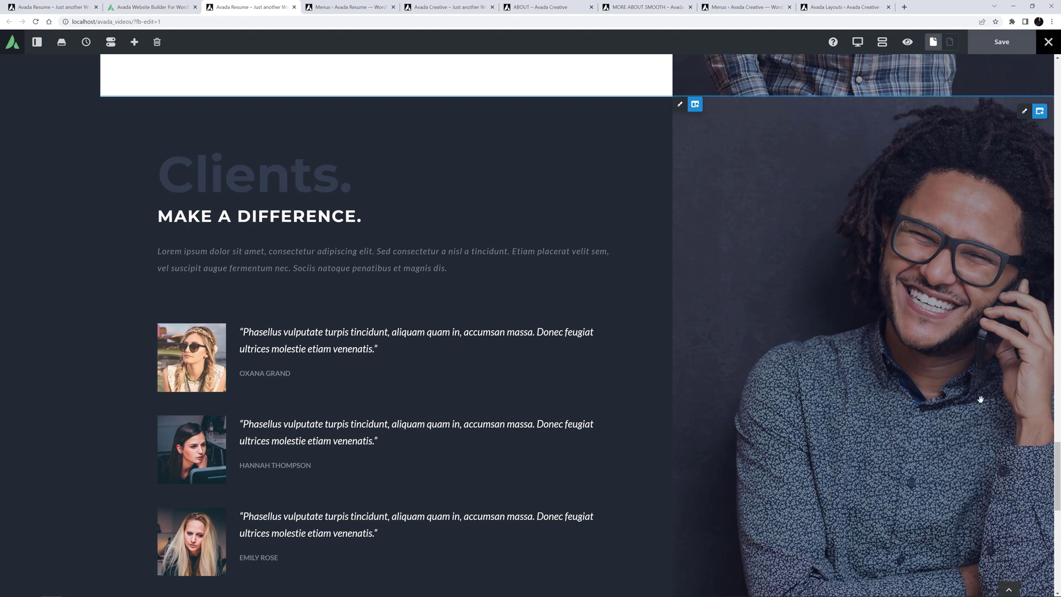
pyautogui.moveTo(979, 399)
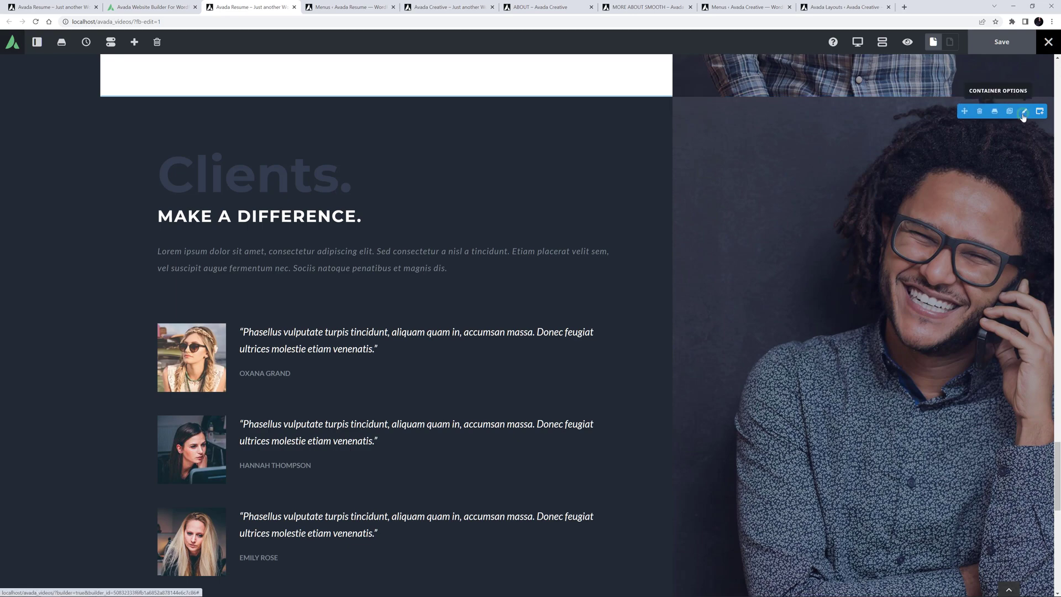
# - Show the Clients container's options with its menu anchor named 'clients'
pyautogui.click(1023, 110)
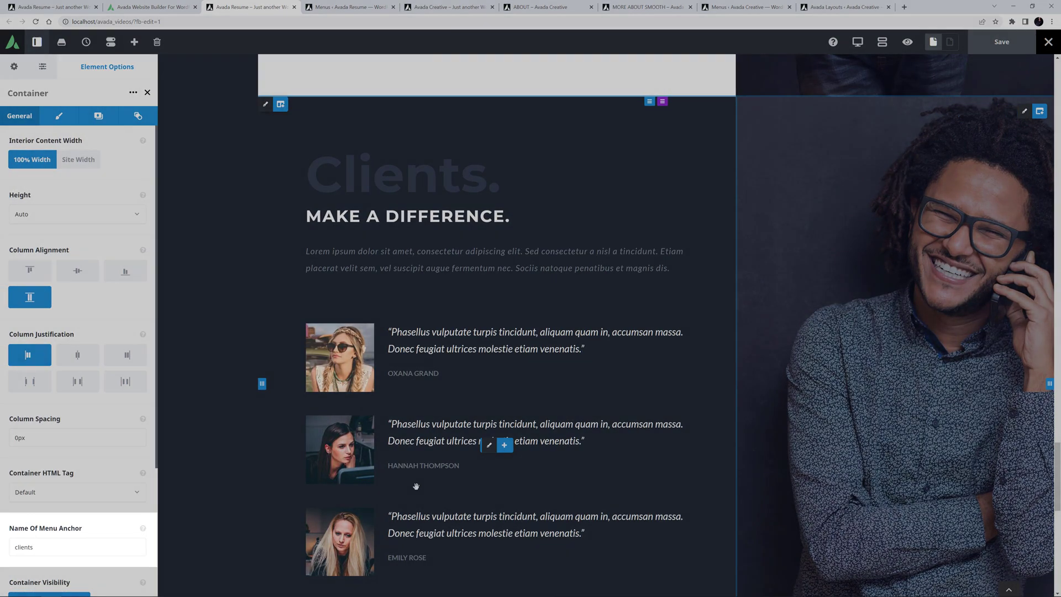
pyautogui.moveTo(235, 544)
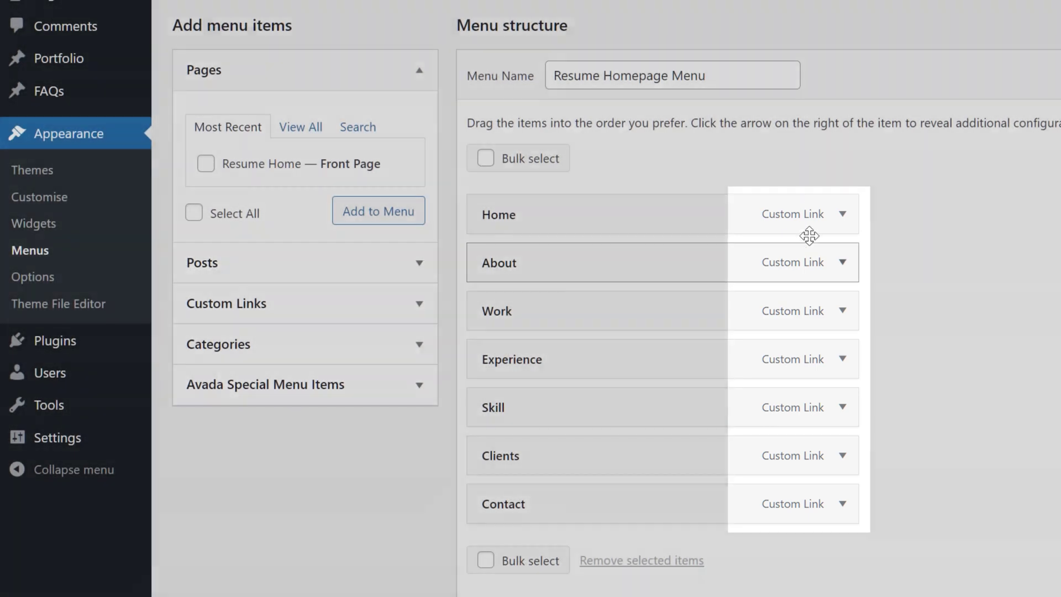
# - Expand the Home menu item to reveal its #home custom link, then return to Avada Live
pyautogui.click(843, 214)
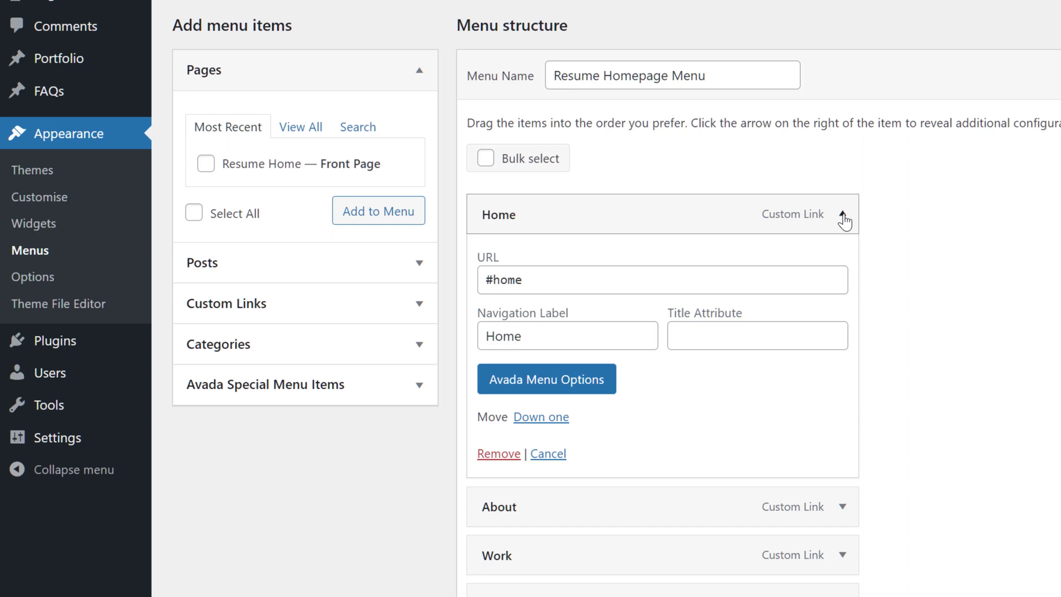
pyautogui.moveTo(845, 222)
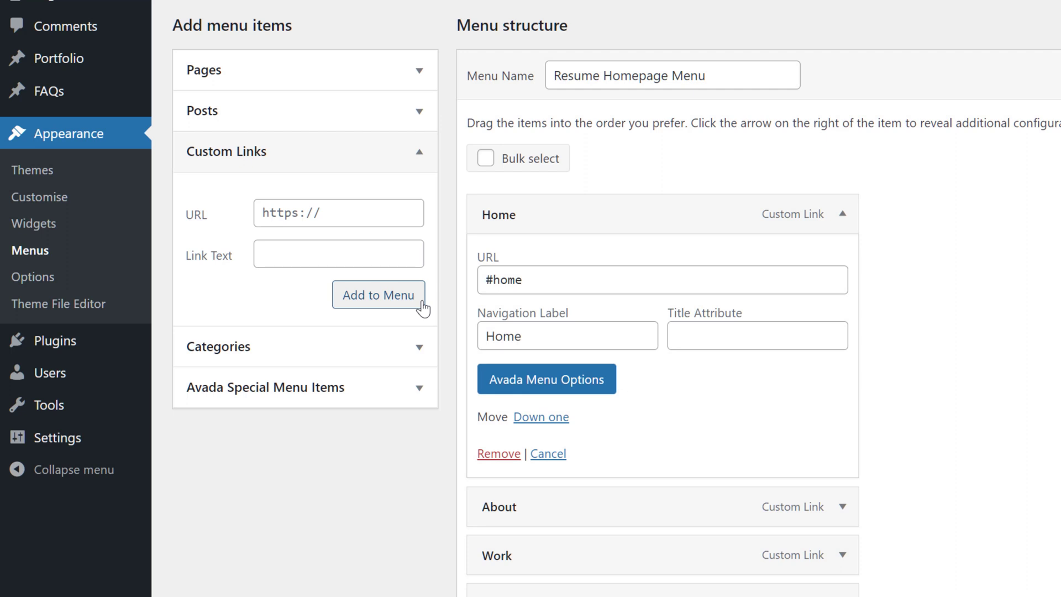
pyautogui.moveTo(427, 304)
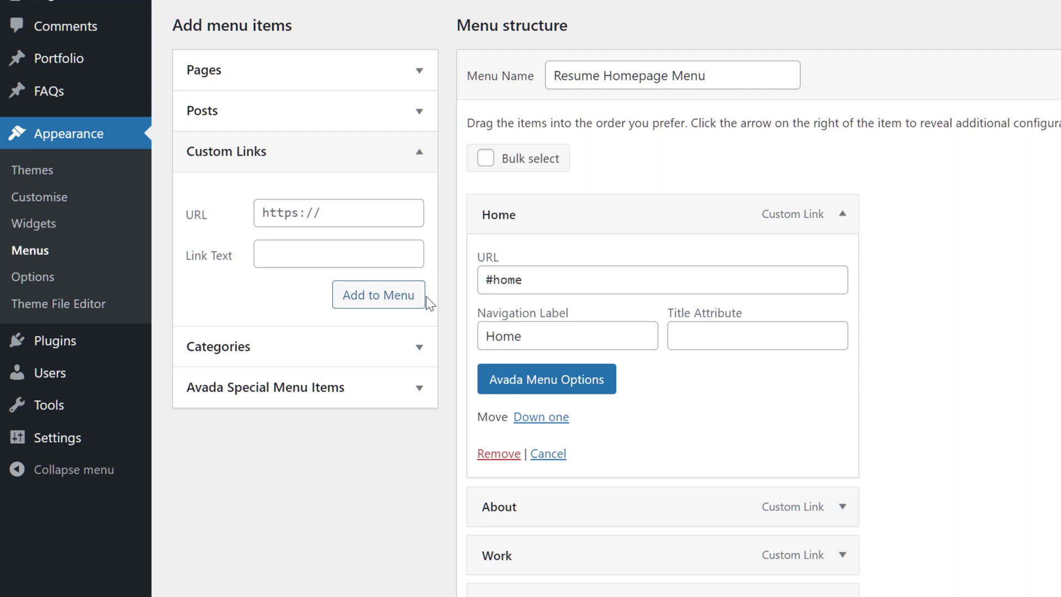
pyautogui.click(420, 150)
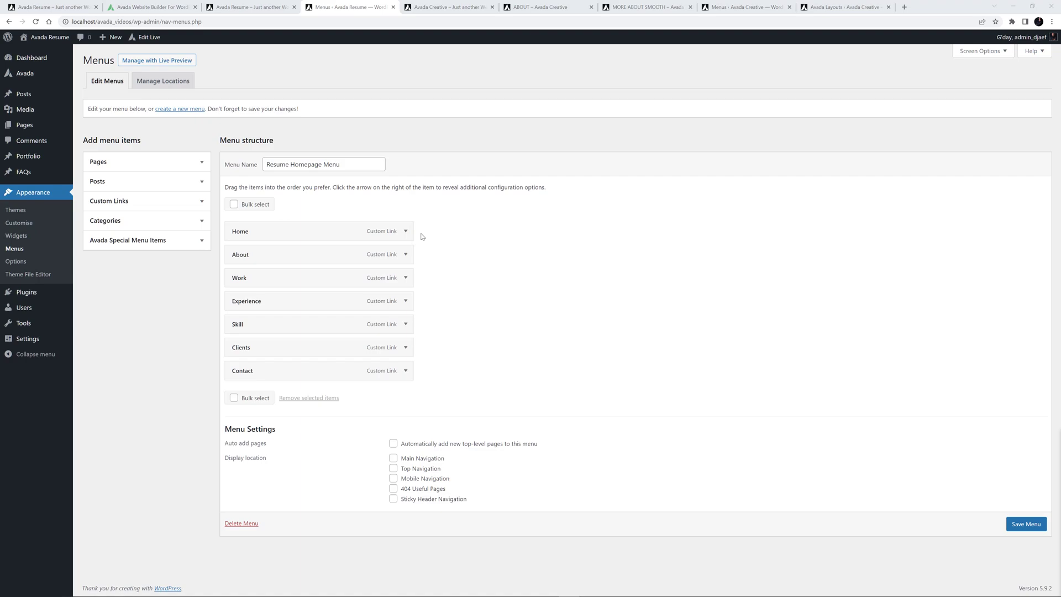
pyautogui.click(251, 7)
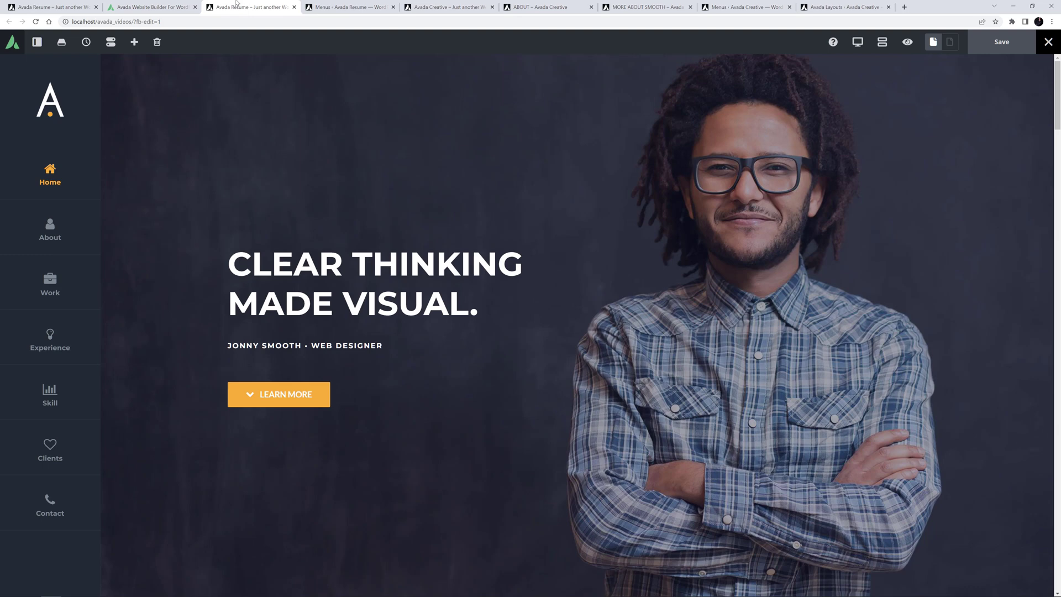
pyautogui.moveTo(49, 331)
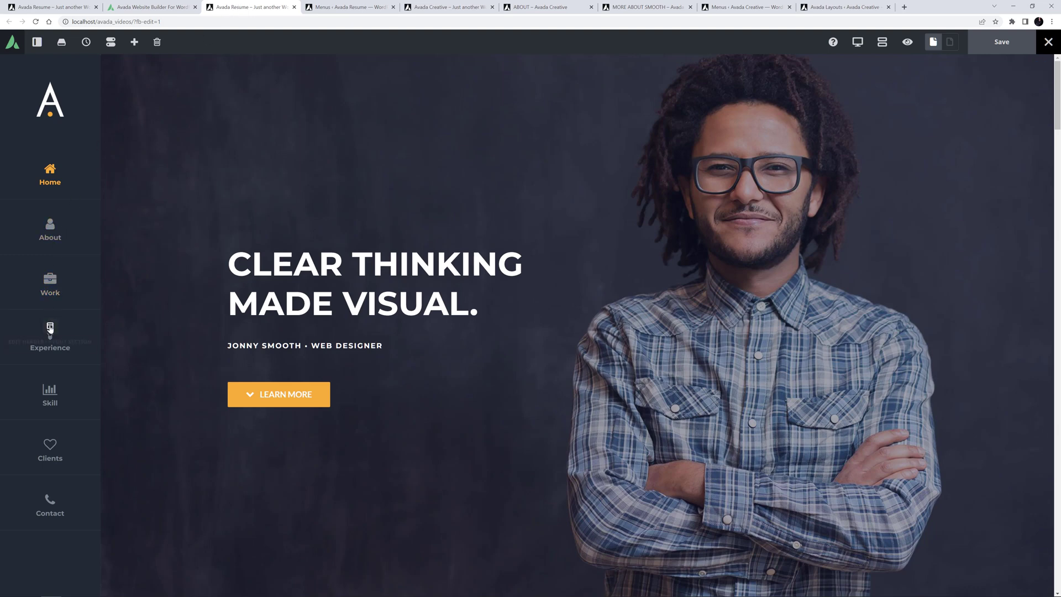
# - Edit the header layout's Menu element, showing its Resume Homepage Menu, vertical direction and top margin
pyautogui.click(50, 326)
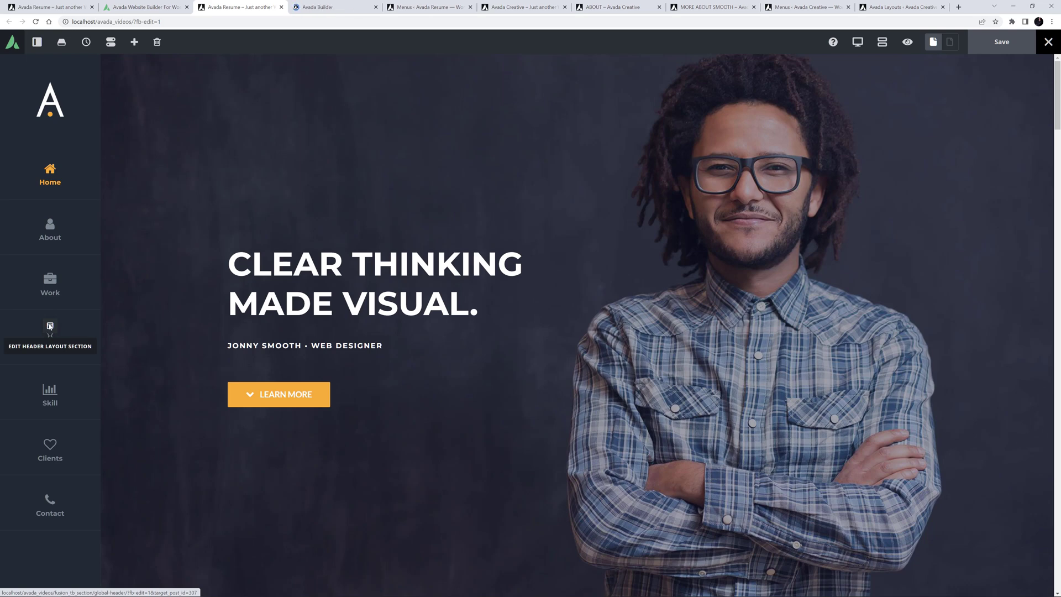
pyautogui.click(50, 325)
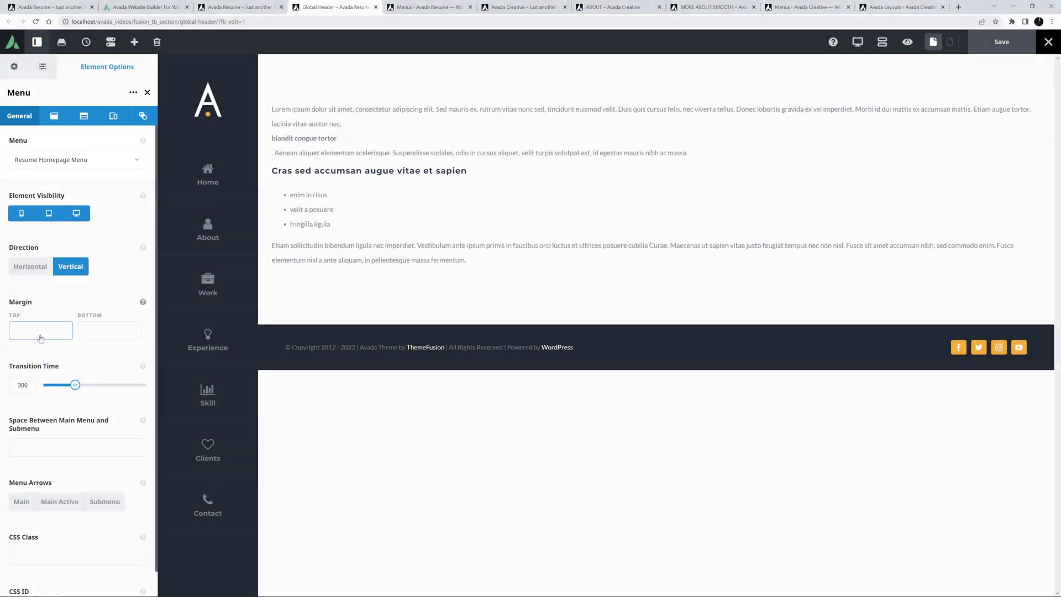
pyautogui.click(40, 331)
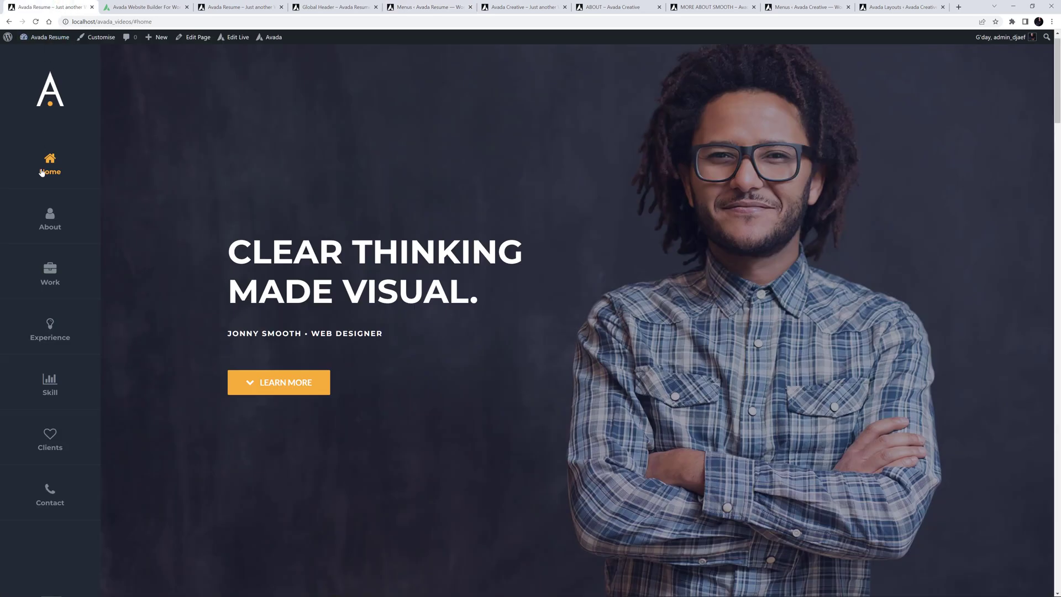
# - Jump the live page to Home, Work and back to Home, then move to the Creative About page
pyautogui.click(50, 218)
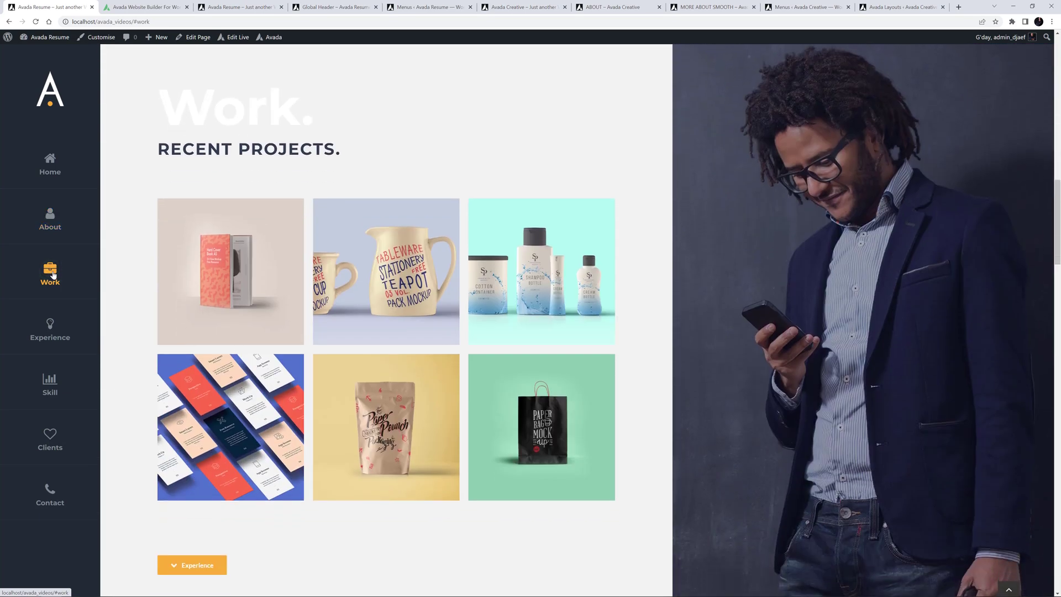
pyautogui.click(50, 331)
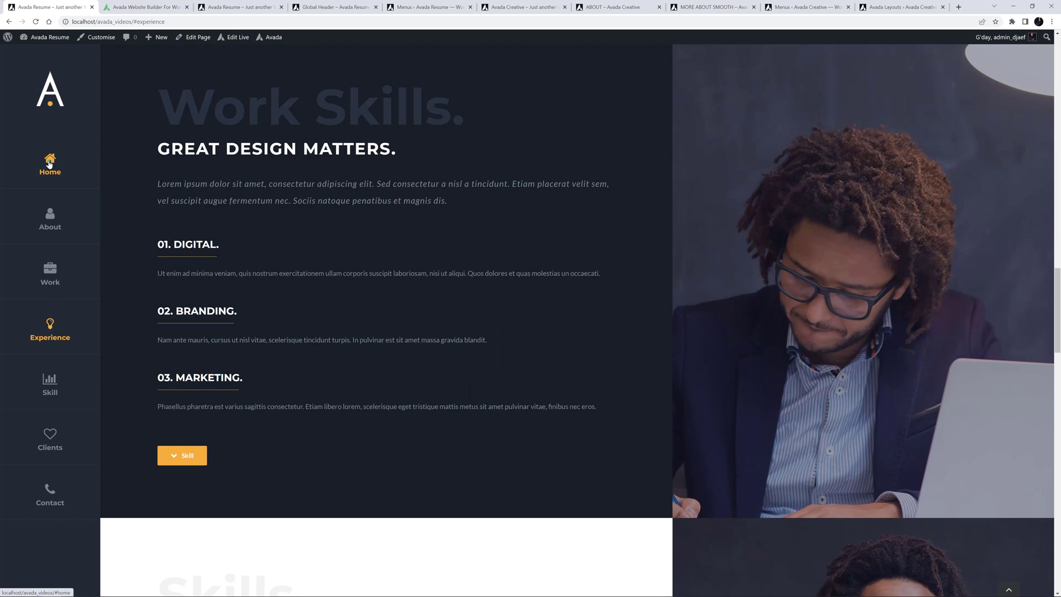
pyautogui.click(50, 163)
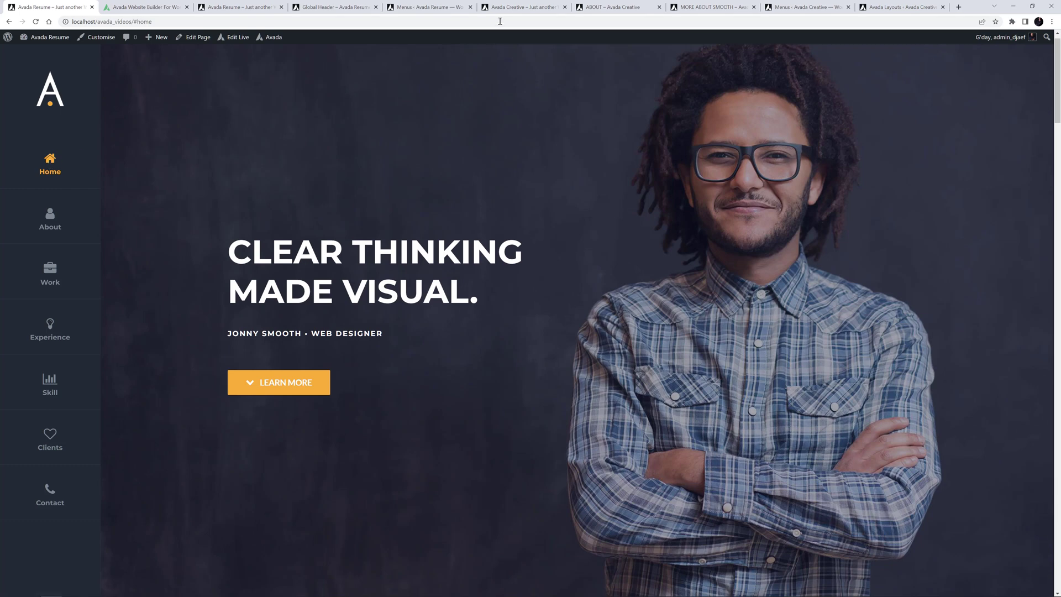
pyautogui.click(521, 7)
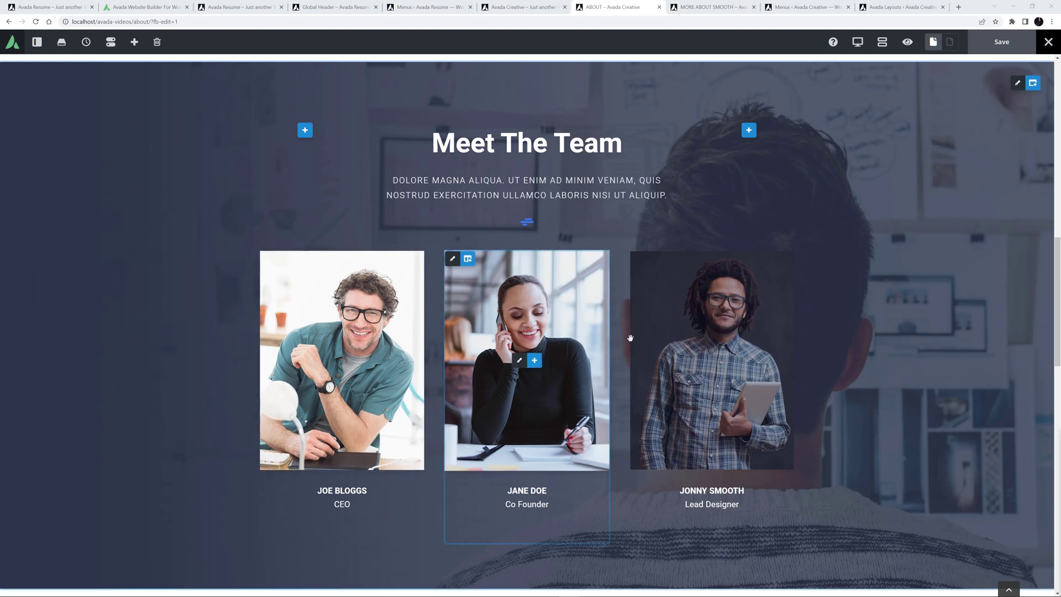
pyautogui.click(533, 360)
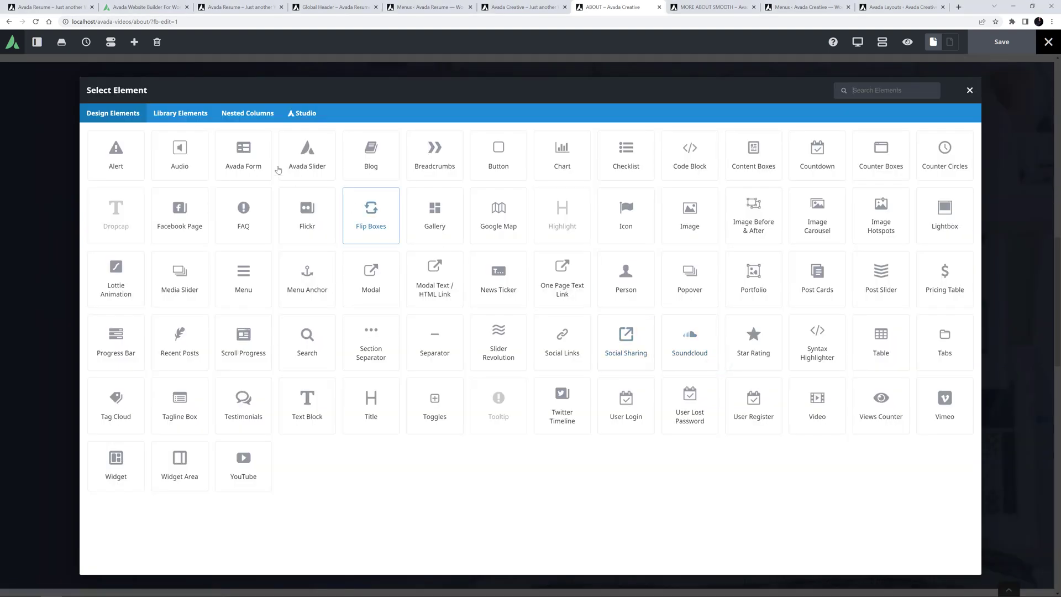
pyautogui.click(969, 89)
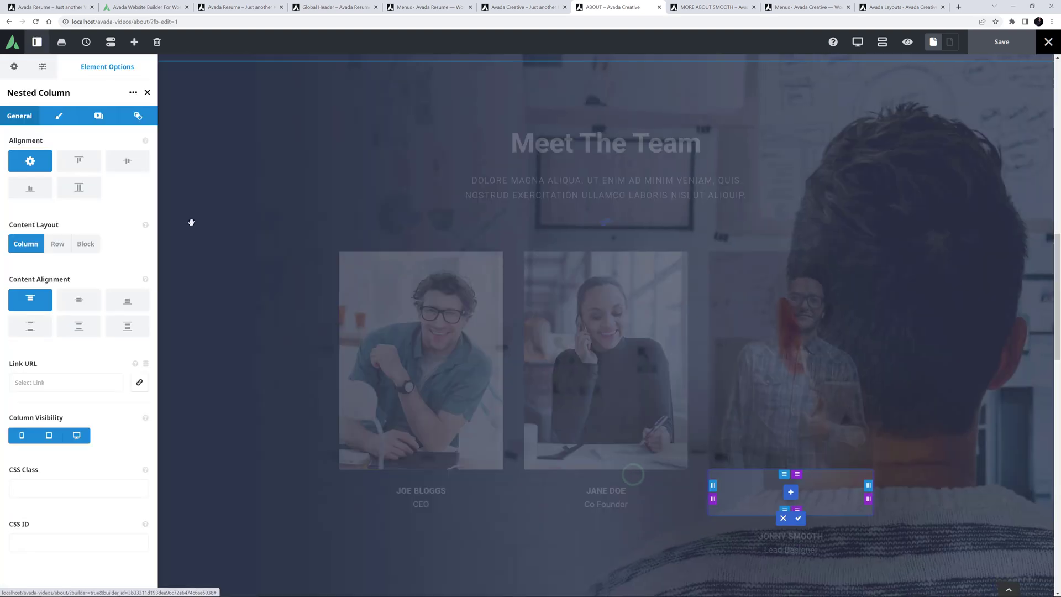
pyautogui.click(58, 116)
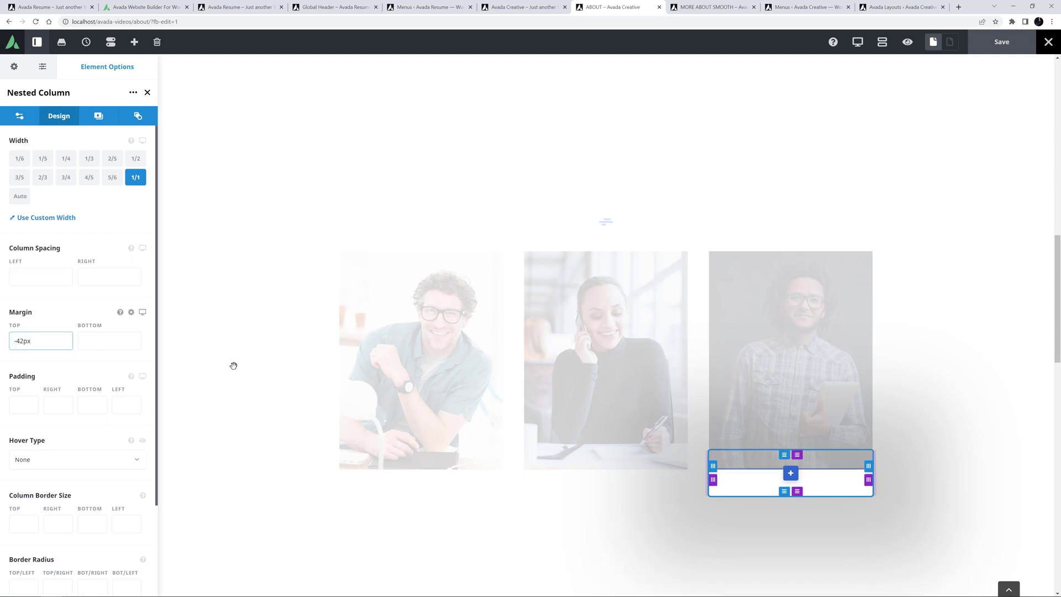
pyautogui.click(790, 472)
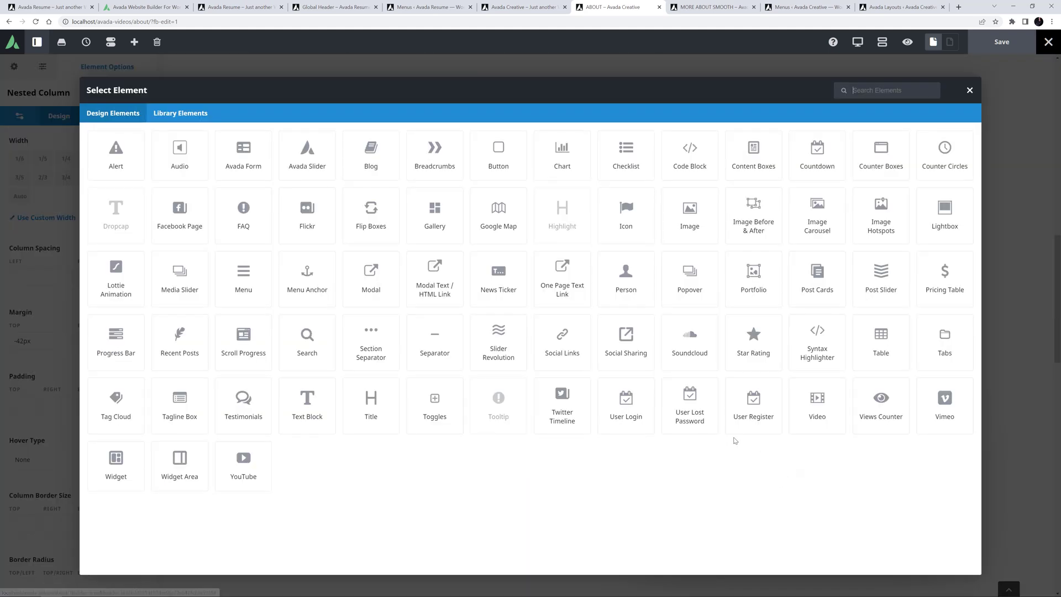
pyautogui.click(498, 147)
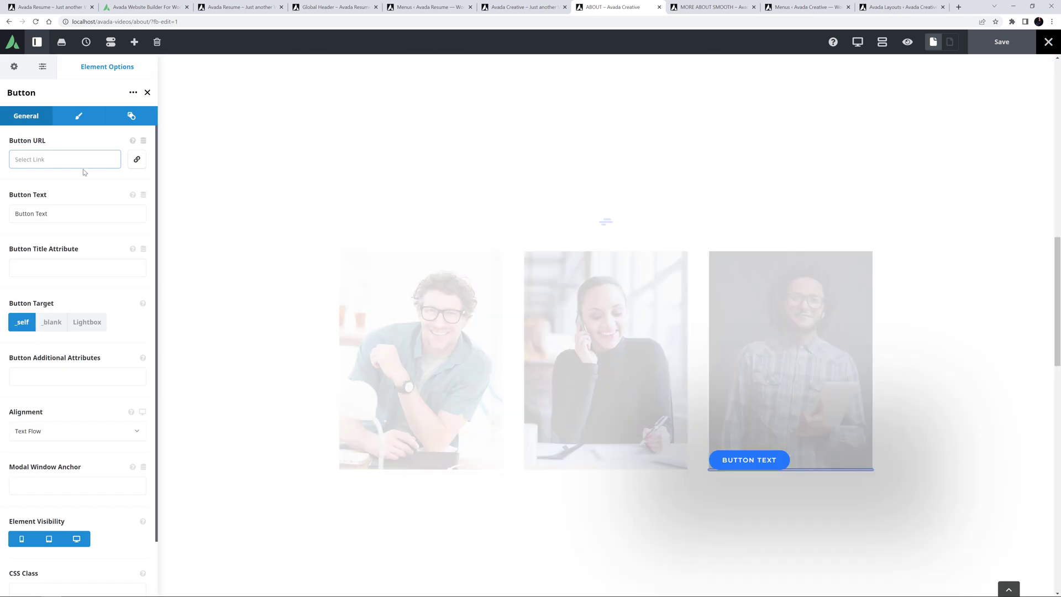
pyautogui.write('http://localhost/avada-videos/more')
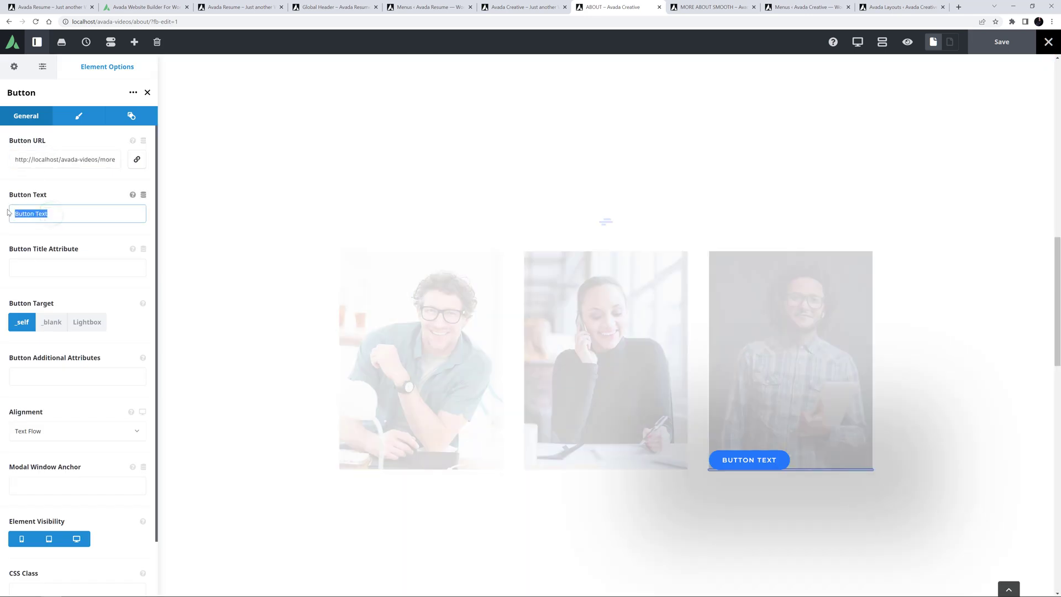
pyautogui.write('More About Me')
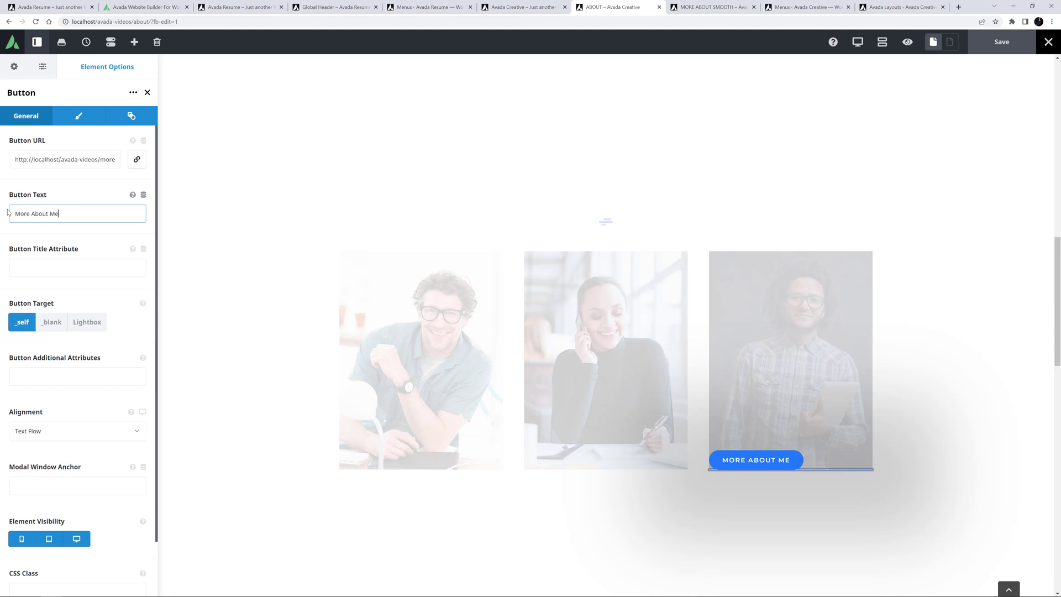
# - Set the button to span the full column width and save the About page
pyautogui.click(78, 116)
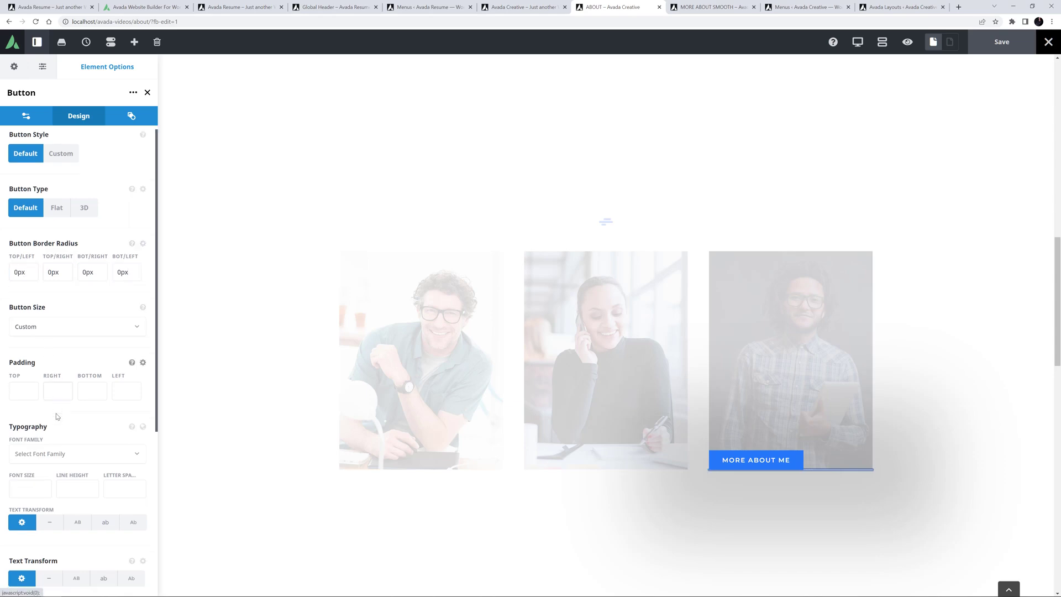
pyautogui.scroll(-3)
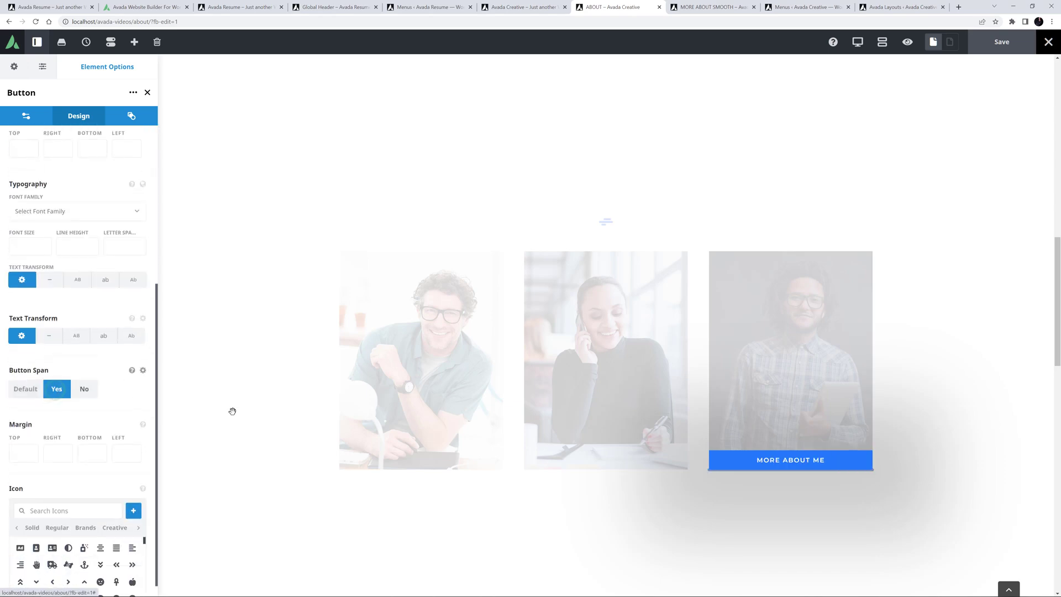
pyautogui.click(147, 92)
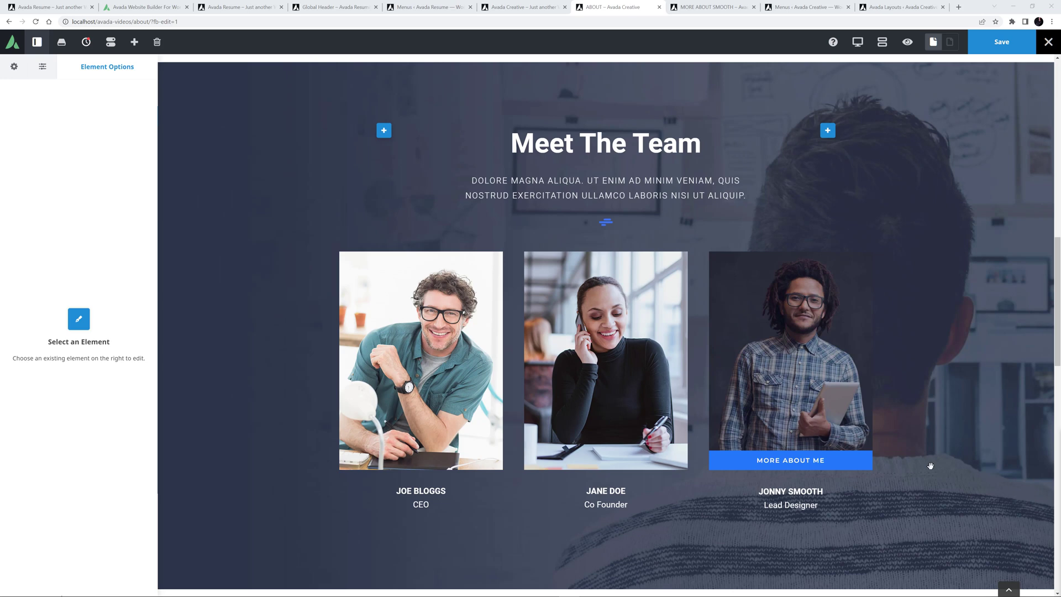
pyautogui.moveTo(979, 72)
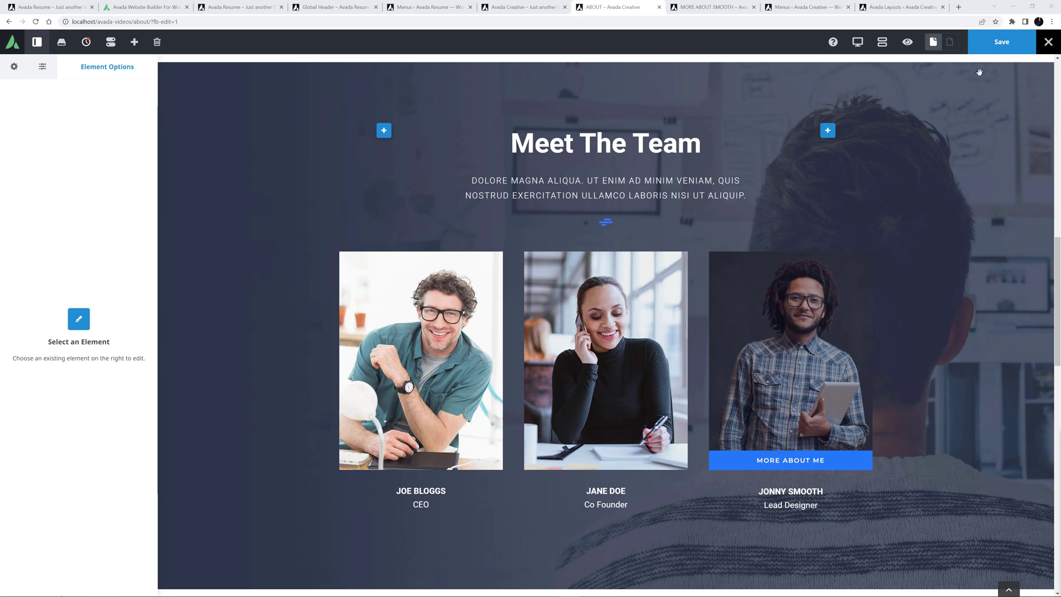
pyautogui.click(1001, 41)
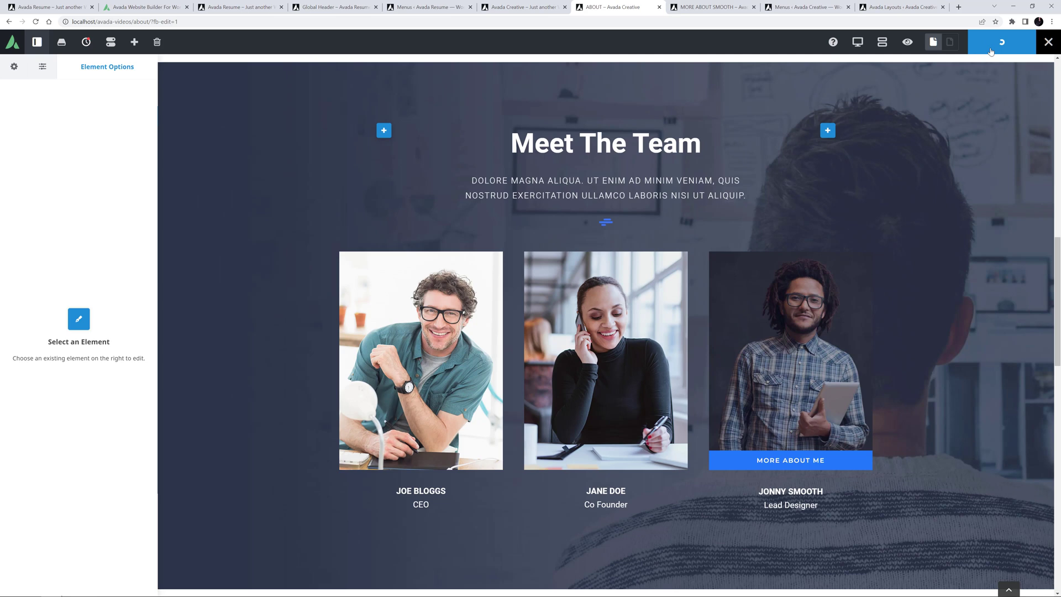
pyautogui.click(1001, 42)
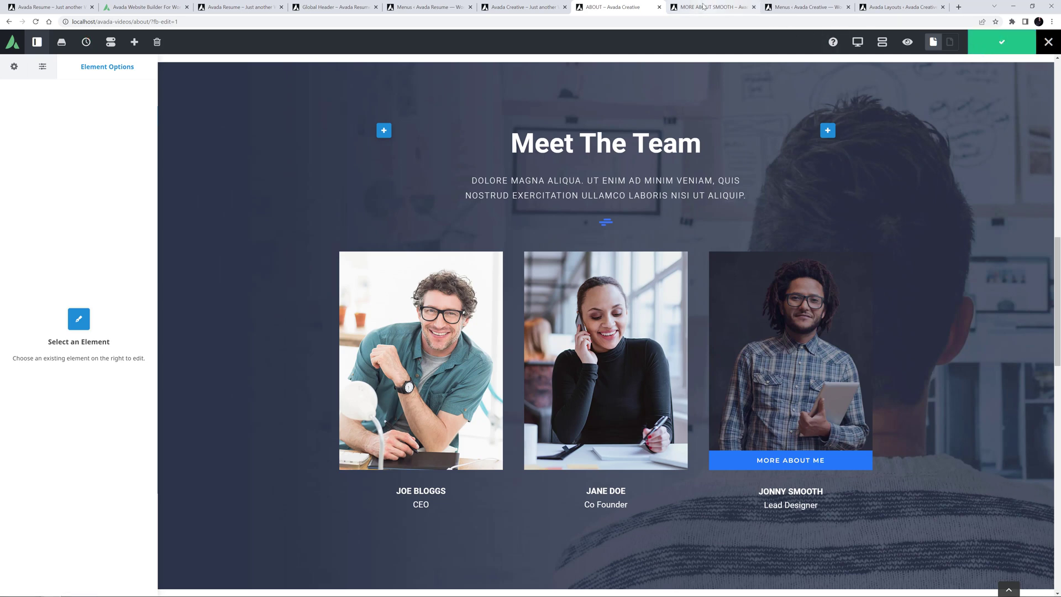
pyautogui.click(711, 7)
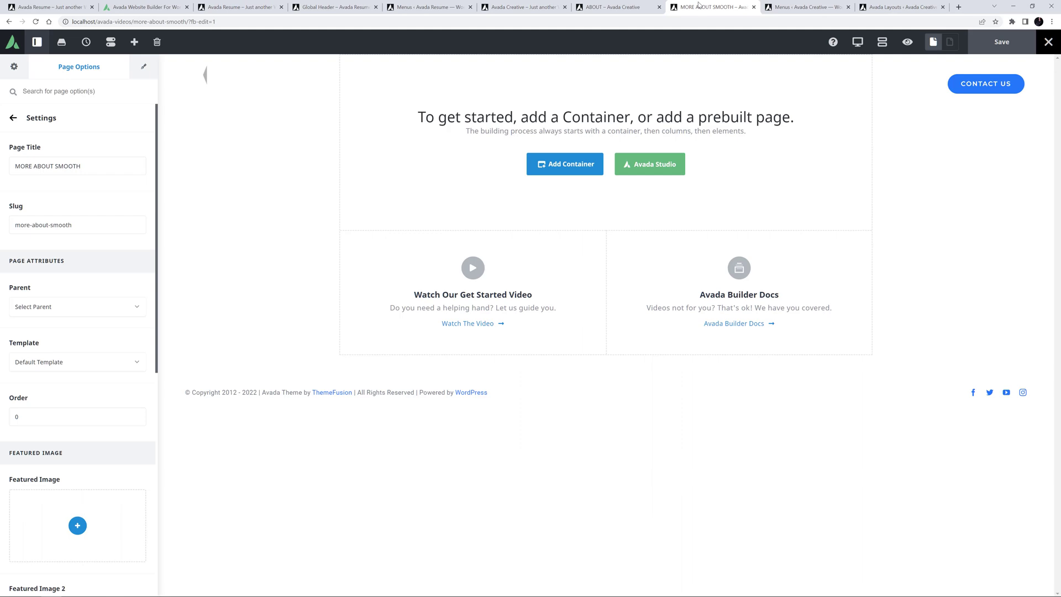
pyautogui.moveTo(62, 42)
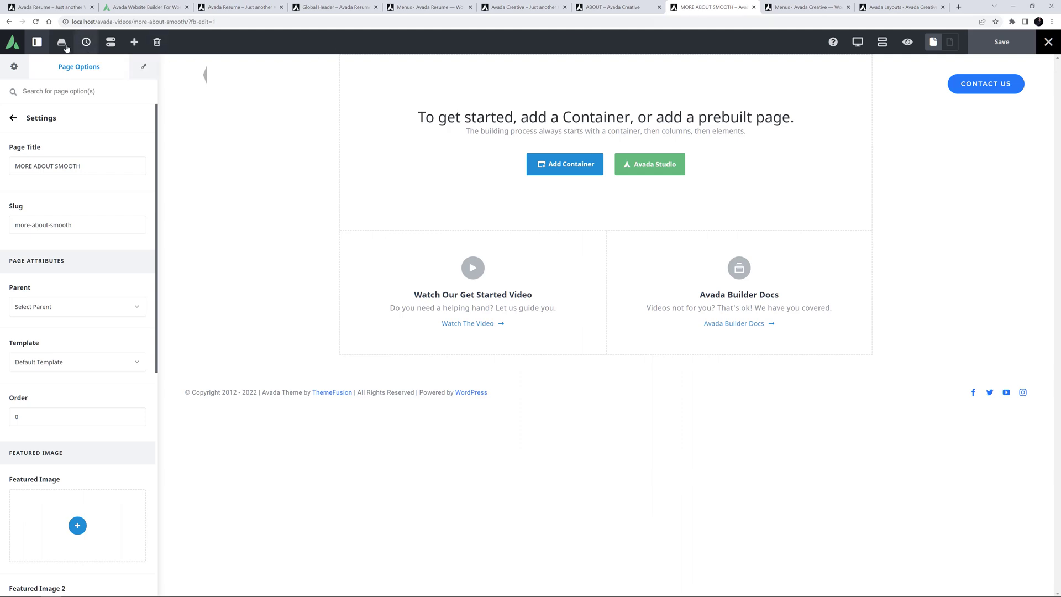
# - Import the Resume Home page from the Library's One Page Resume website into the empty page
pyautogui.click(60, 42)
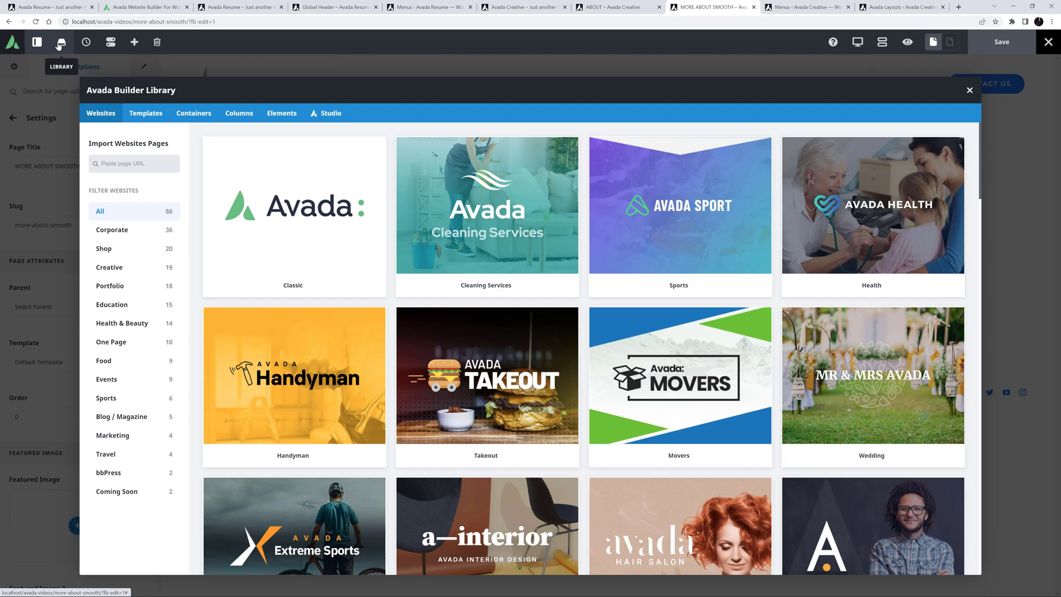
pyautogui.click(111, 341)
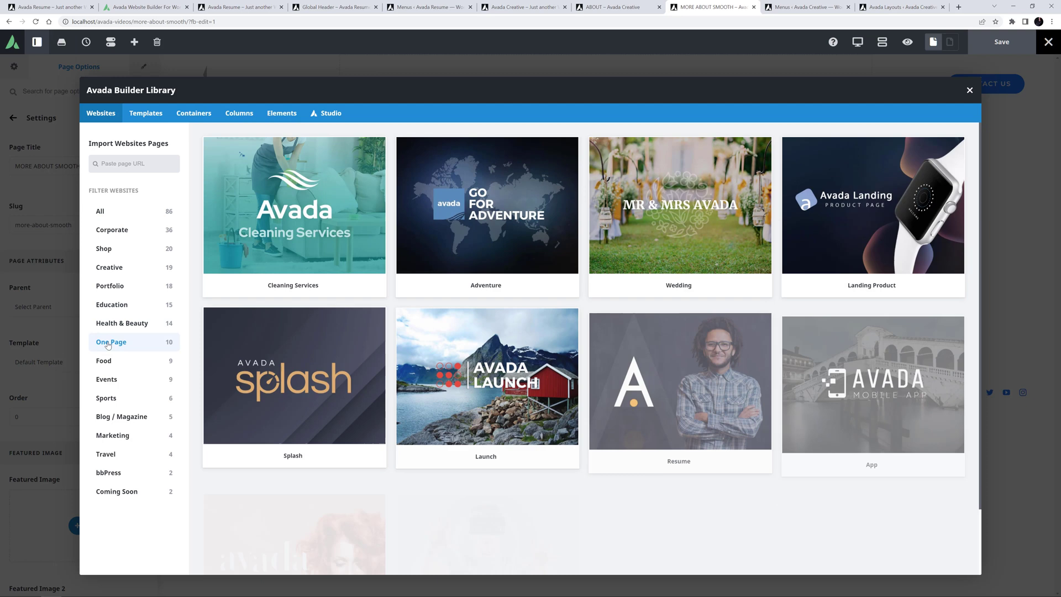
pyautogui.click(679, 377)
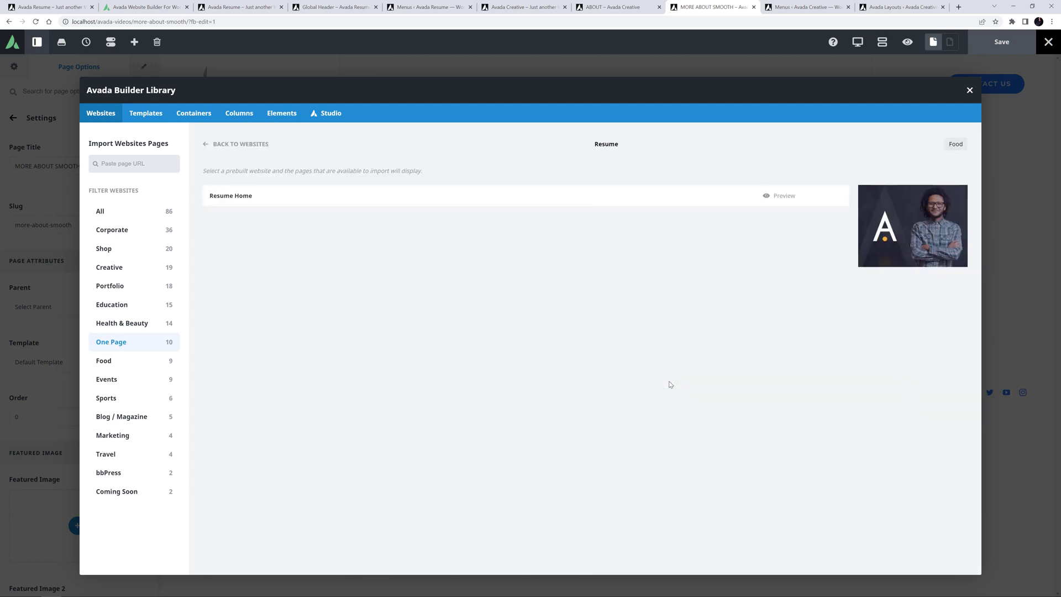
pyautogui.moveTo(821, 203)
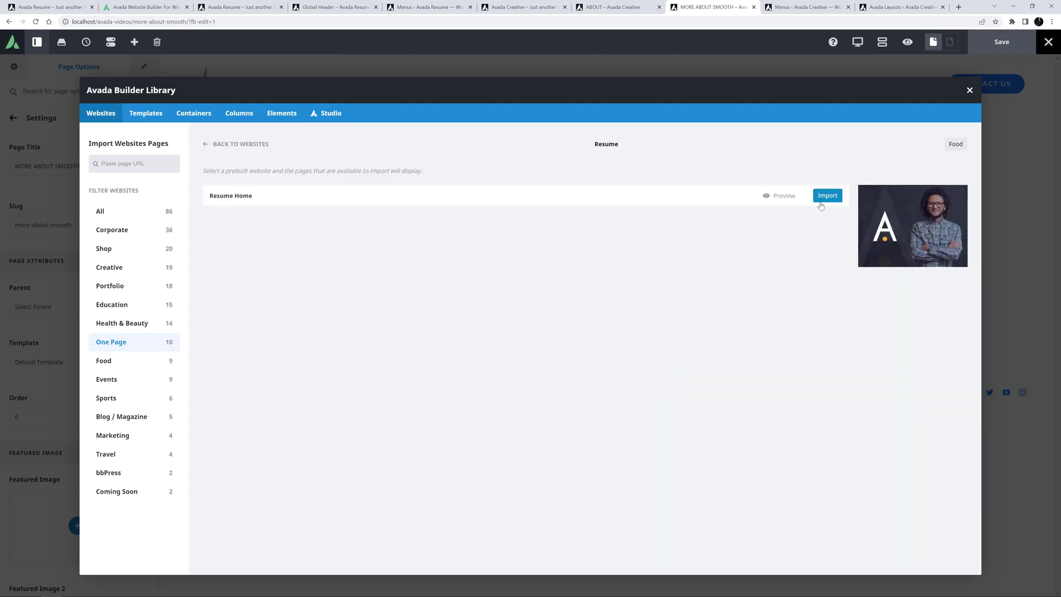
pyautogui.click(826, 196)
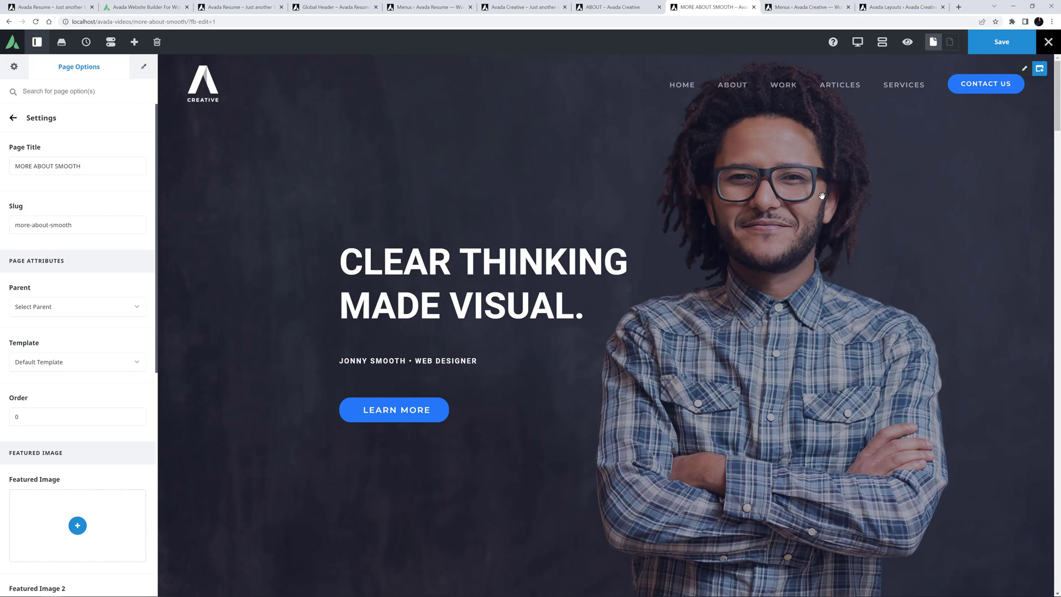
# - Preview the imported resume page, then switch to the WordPress Menus editor to create a new menu
pyautogui.scroll(-3)
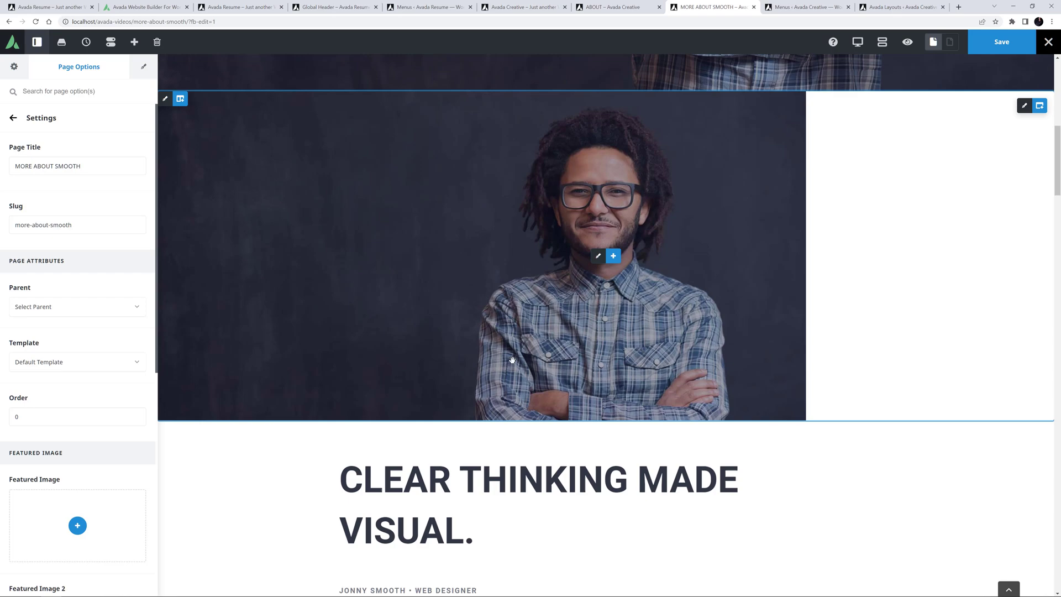
pyautogui.scroll(-3)
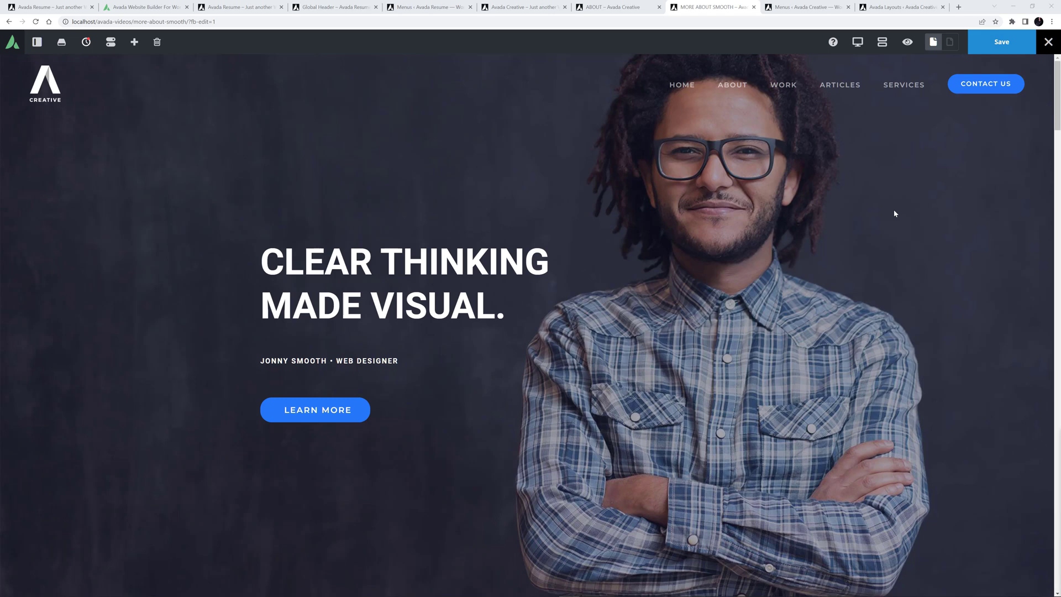
pyautogui.moveTo(885, 210)
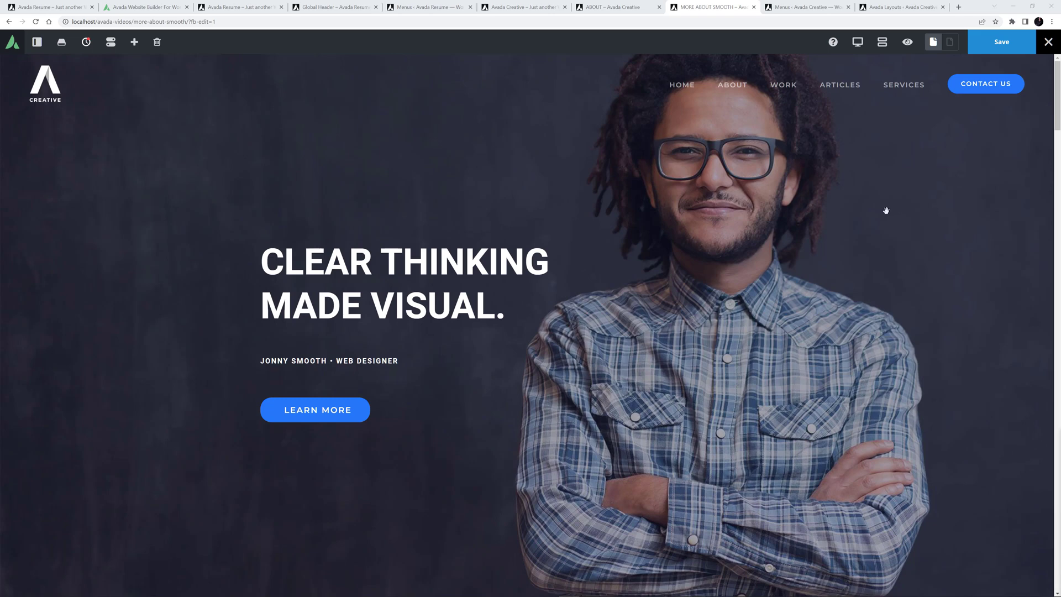
pyautogui.click(805, 7)
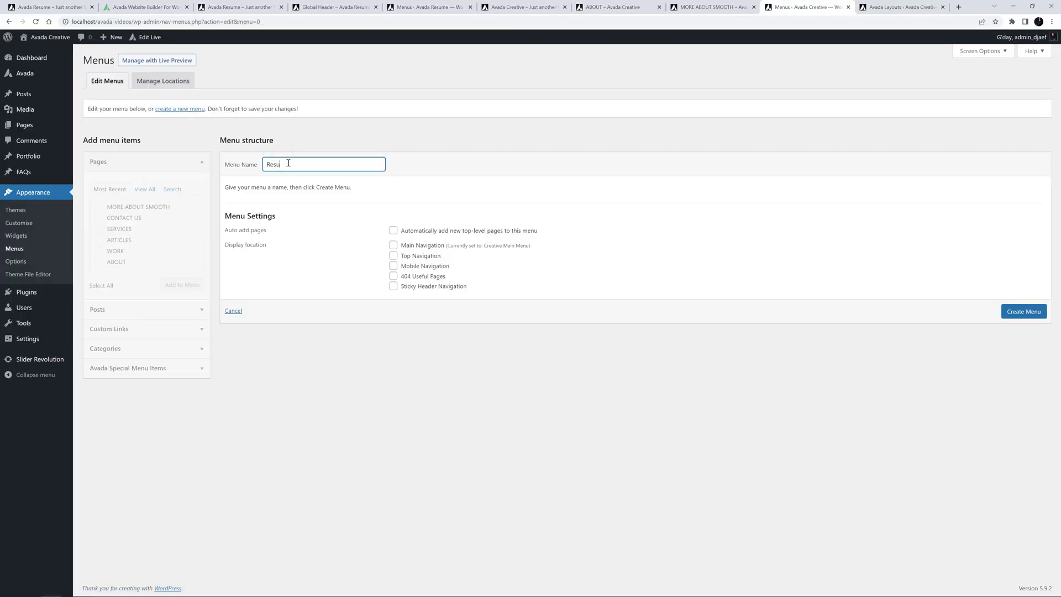
# - Create the new menu named Resume
pyautogui.click(1022, 311)
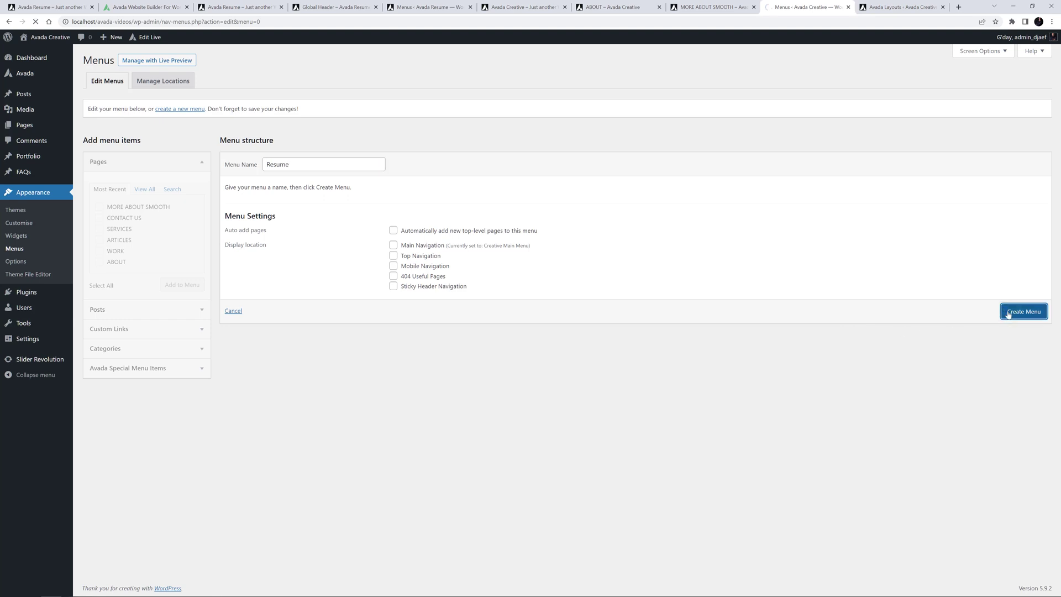
pyautogui.click(1023, 311)
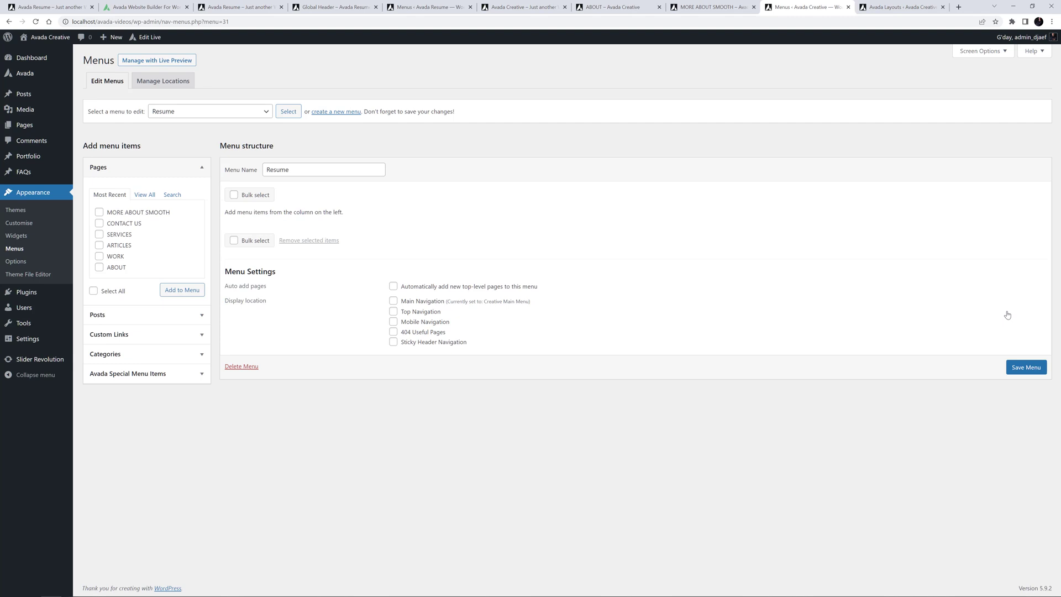
pyautogui.moveTo(372, 203)
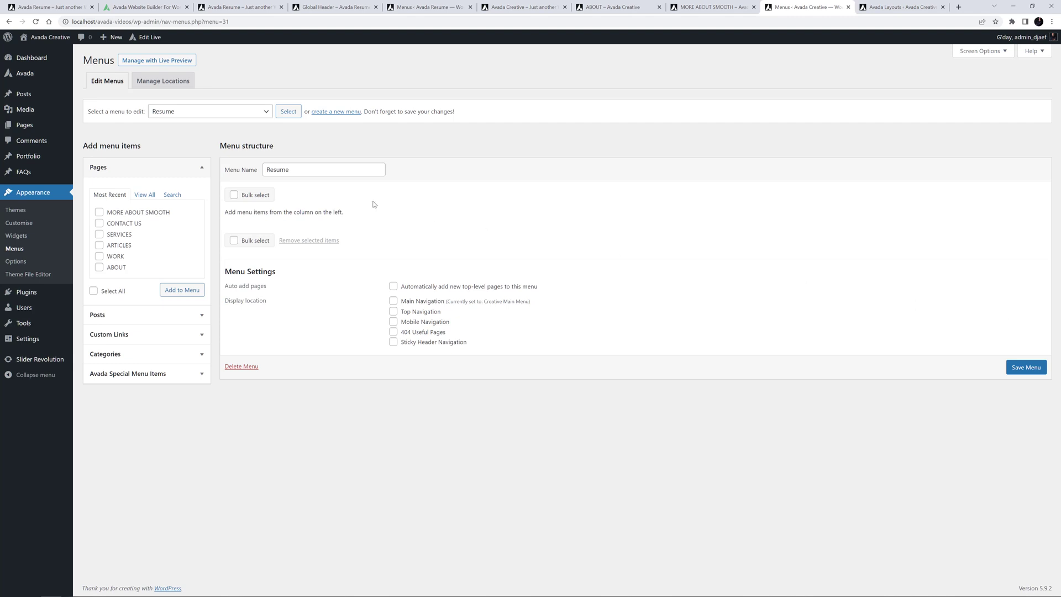
# - Add the CREATIVE HOME page to the menu and relabel it HOME
pyautogui.click(143, 195)
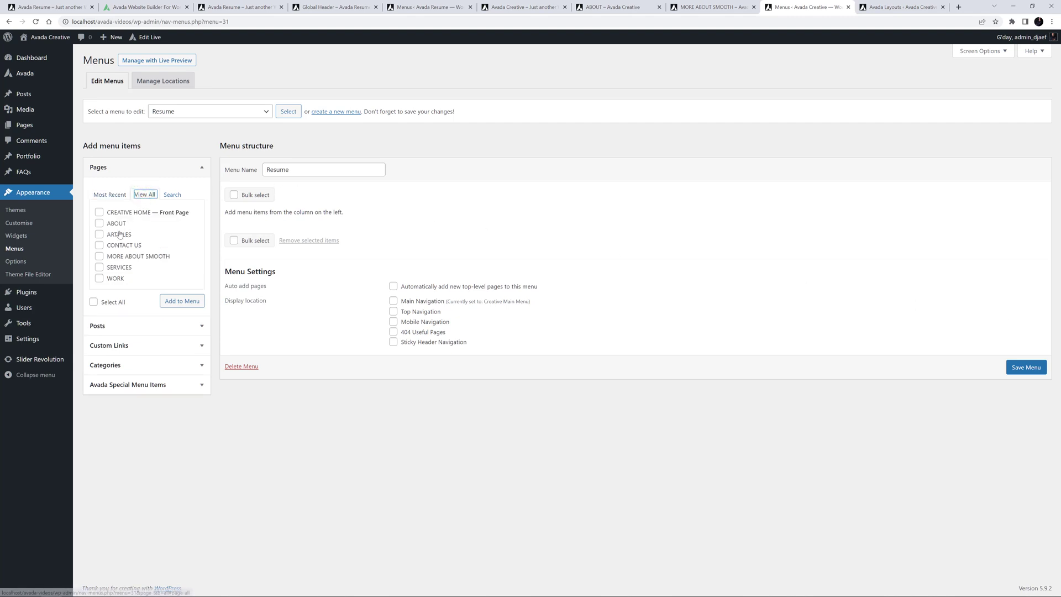
pyautogui.click(99, 213)
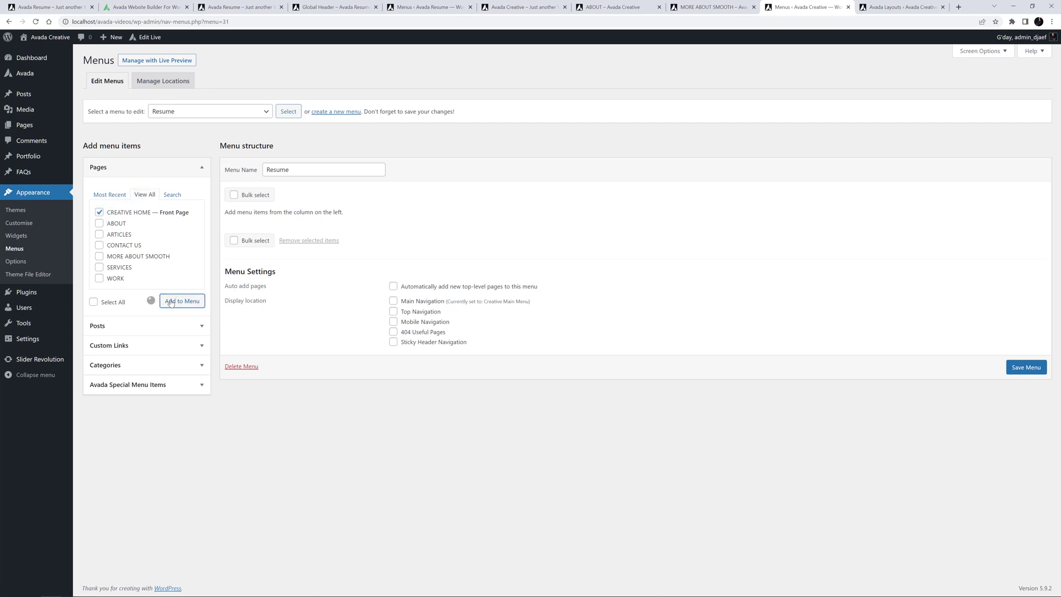
pyautogui.click(181, 300)
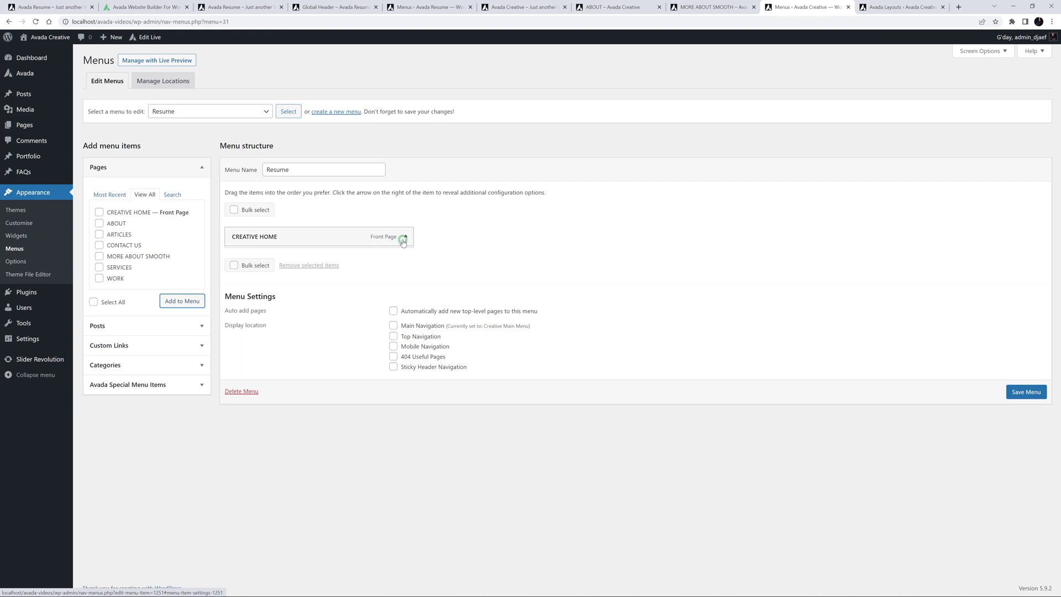
pyautogui.click(404, 236)
pyautogui.write('HOME')
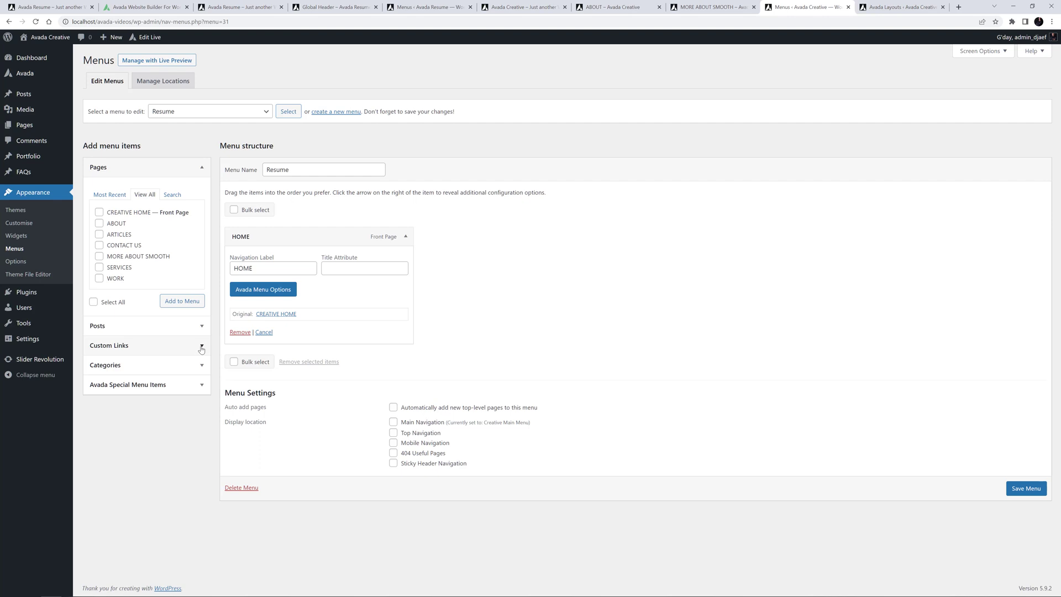
# - Add a custom link #about labelled ABOUT to the Resume menu
pyautogui.click(201, 345)
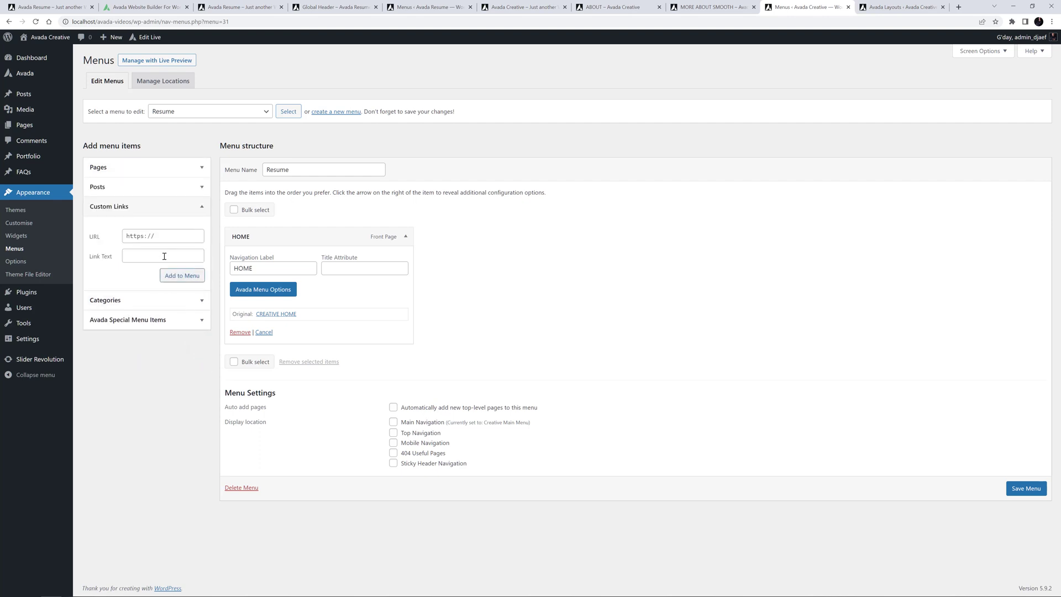
pyautogui.click(162, 235)
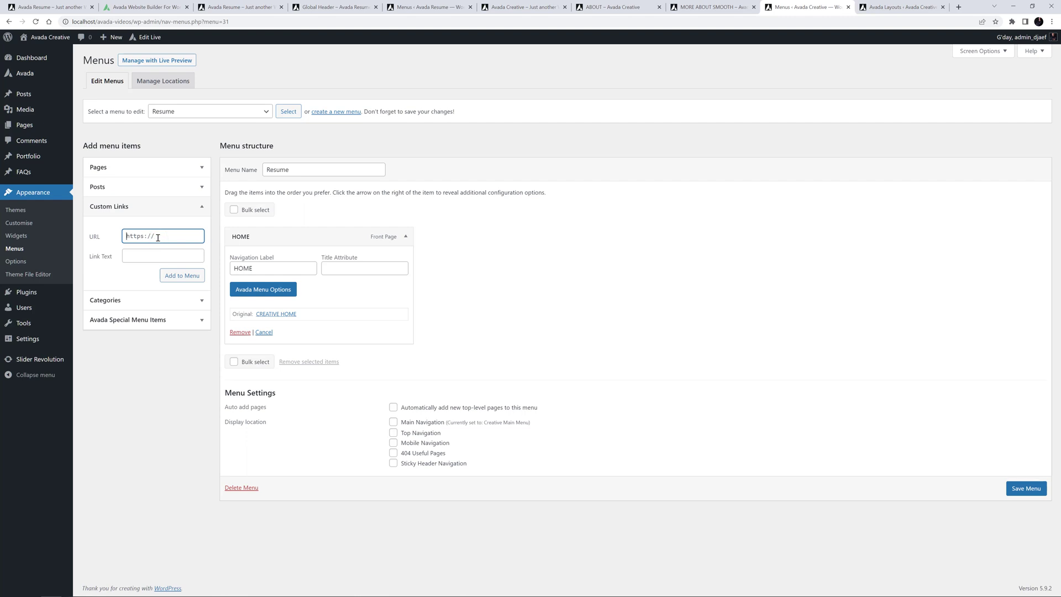
pyautogui.write('#about')
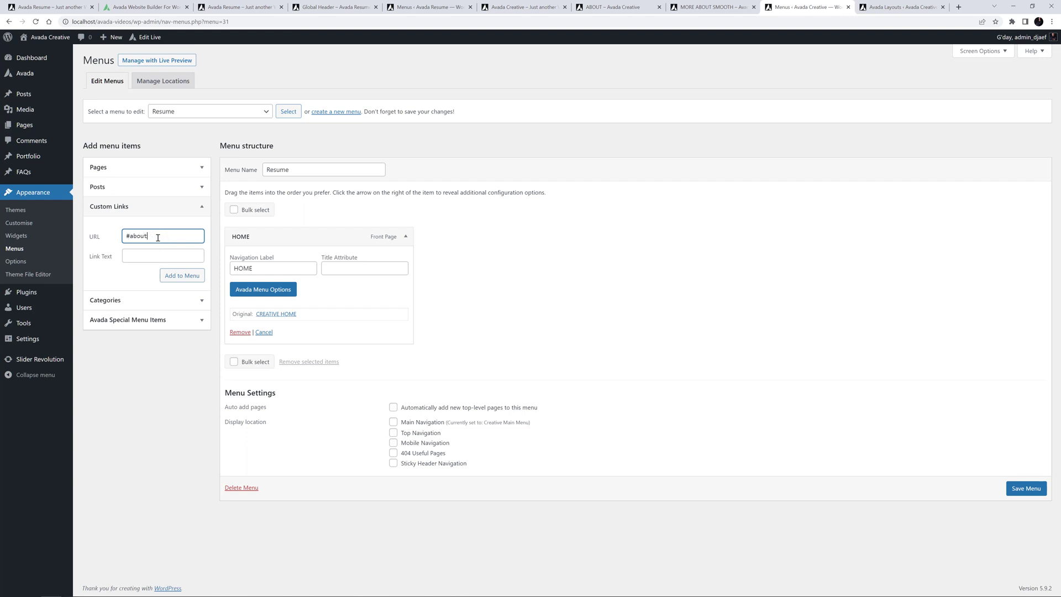
pyautogui.write('ABOUT')
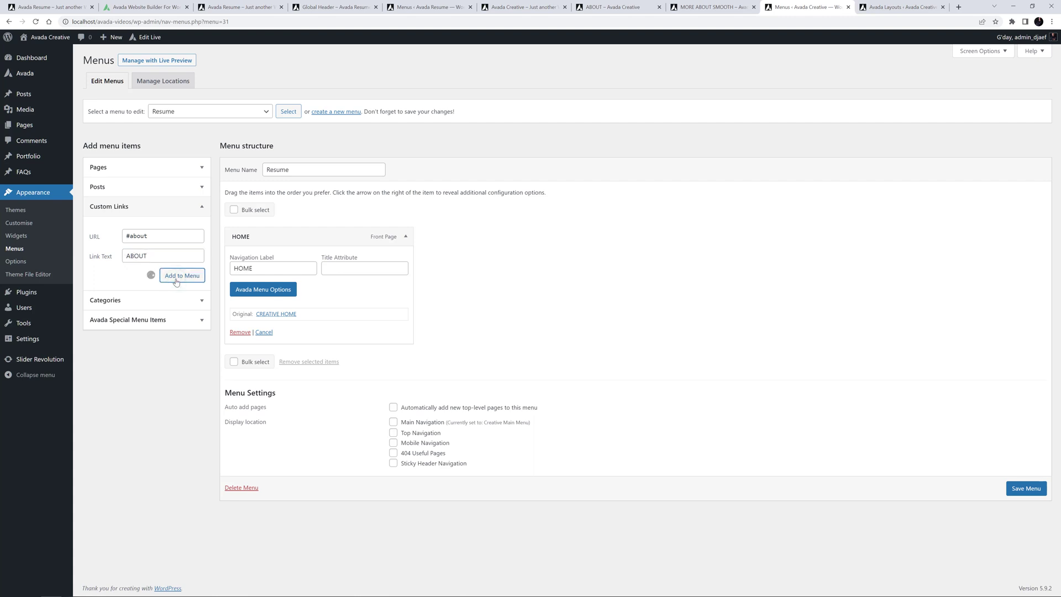
pyautogui.click(182, 275)
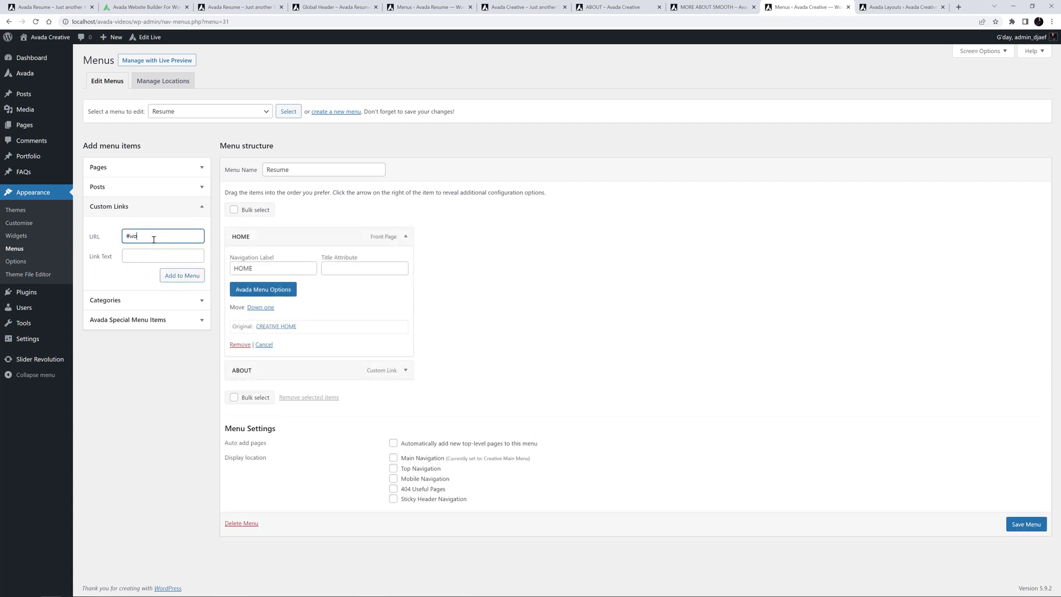
# - Add the WORK, EXPERIENCE, SKILLS, CLIENTS and CONTACT anchor links, then save the menu
pyautogui.write('WORK')
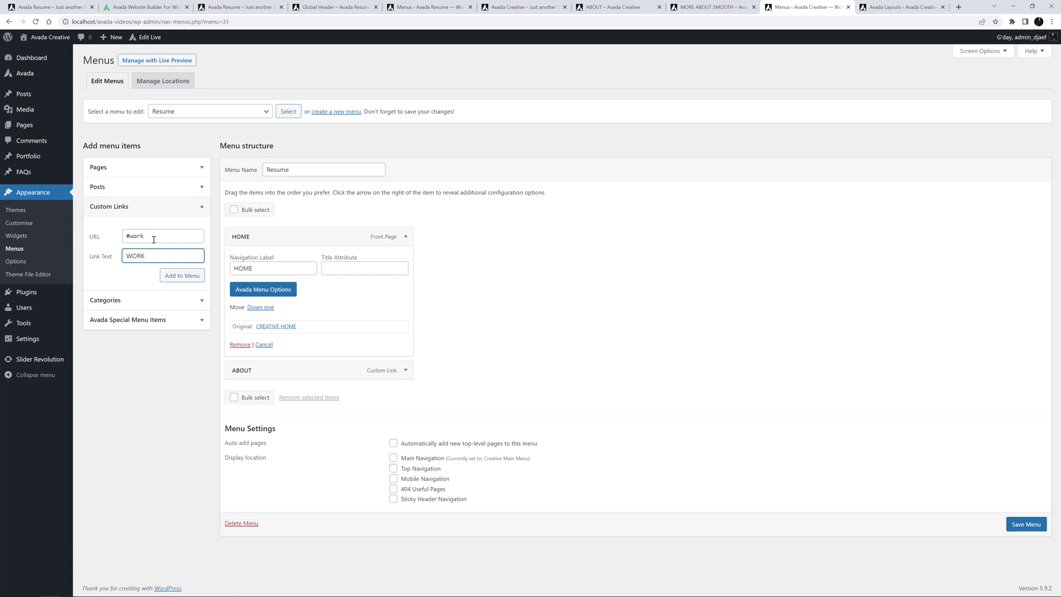
pyautogui.click(181, 275)
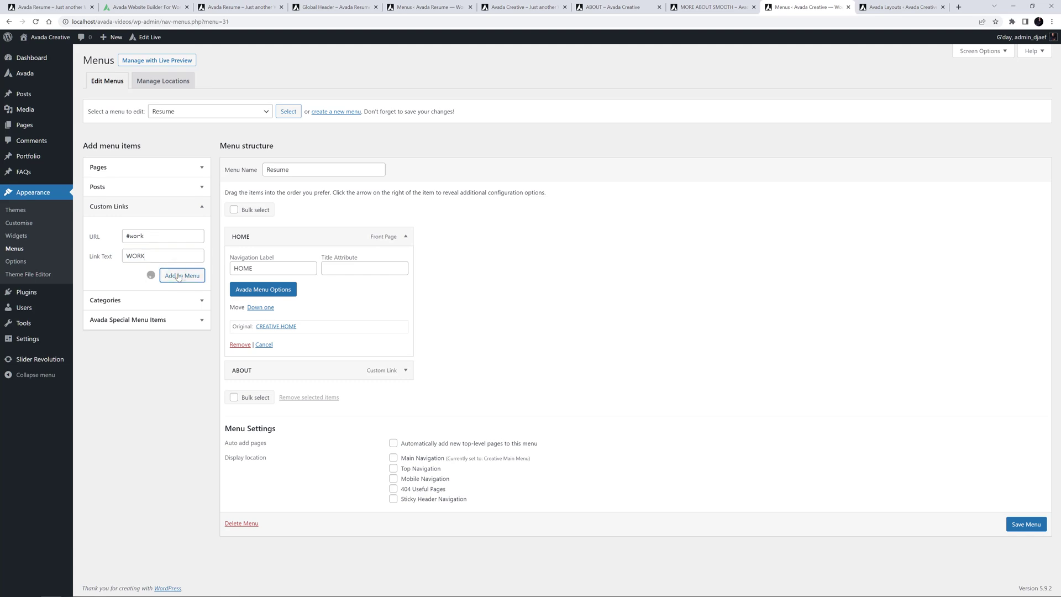
pyautogui.click(182, 275)
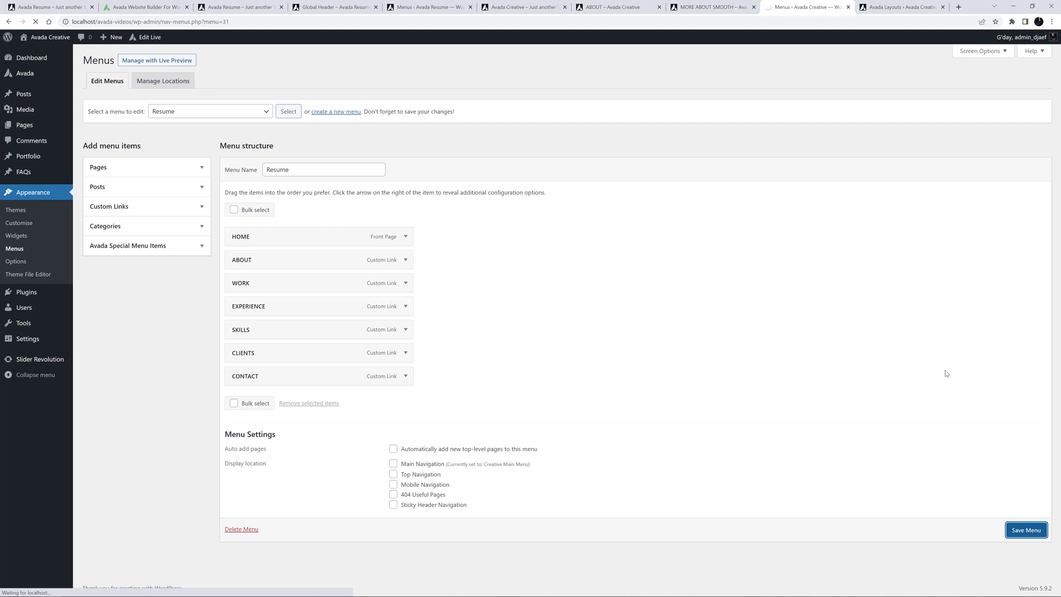
pyautogui.click(1025, 529)
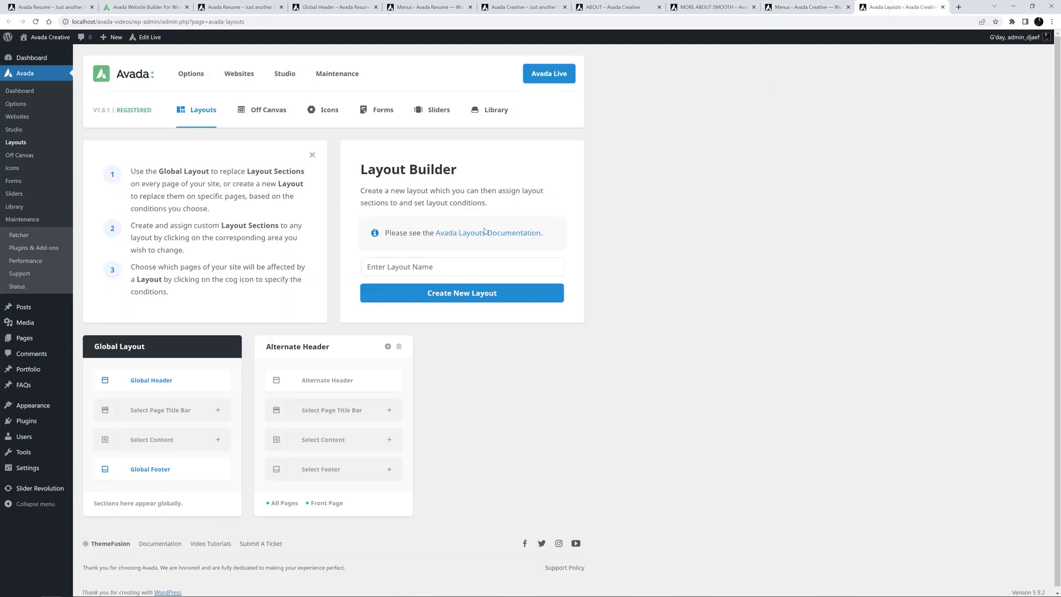
# - Create a Resume layout whose conditions include the MORE ABOUT SMOOTH page
pyautogui.write('Resume')
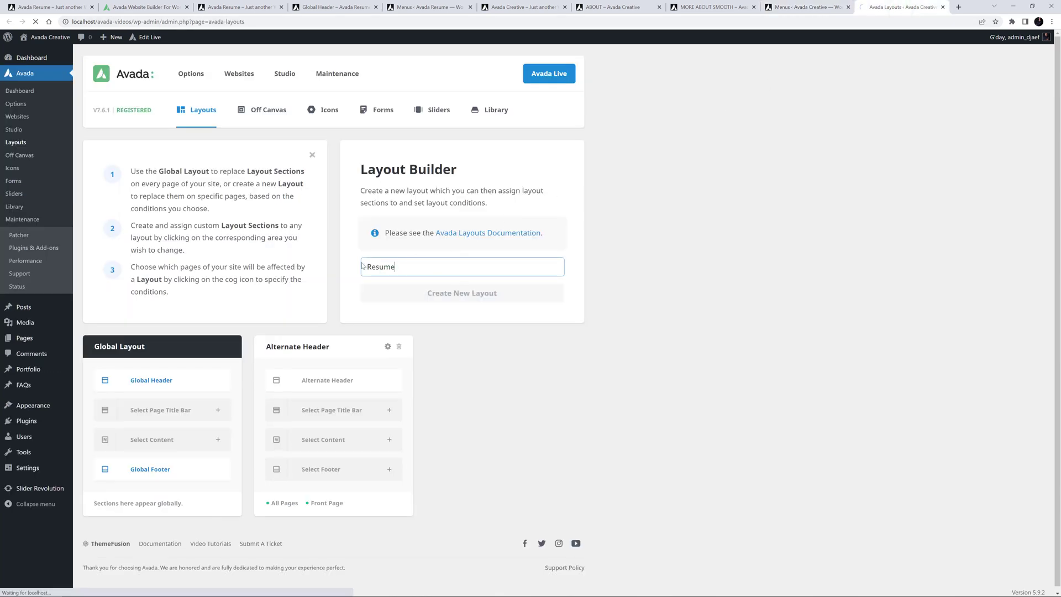
pyautogui.click(462, 291)
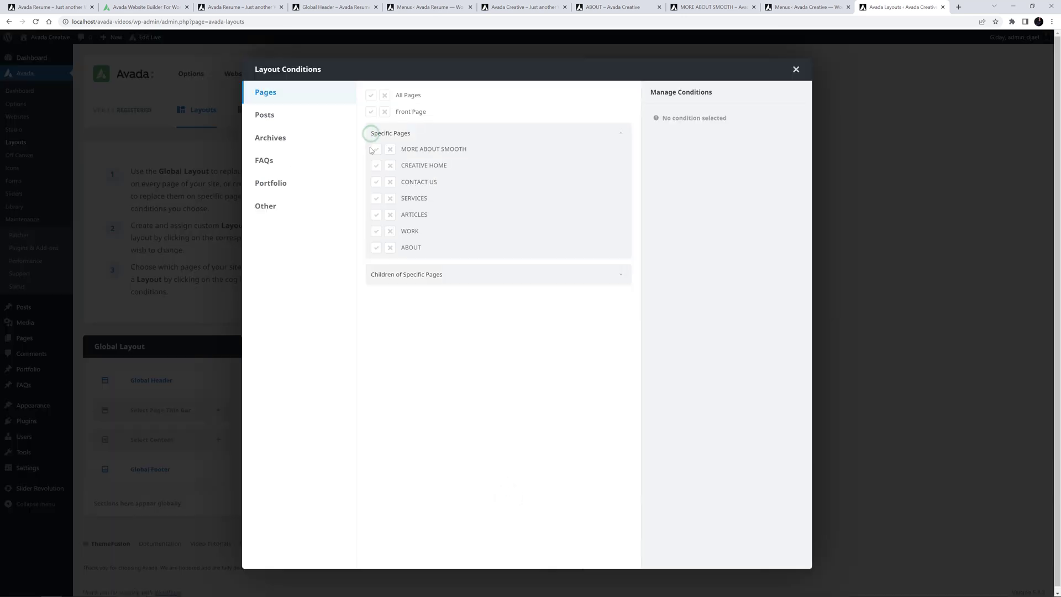
pyautogui.click(376, 149)
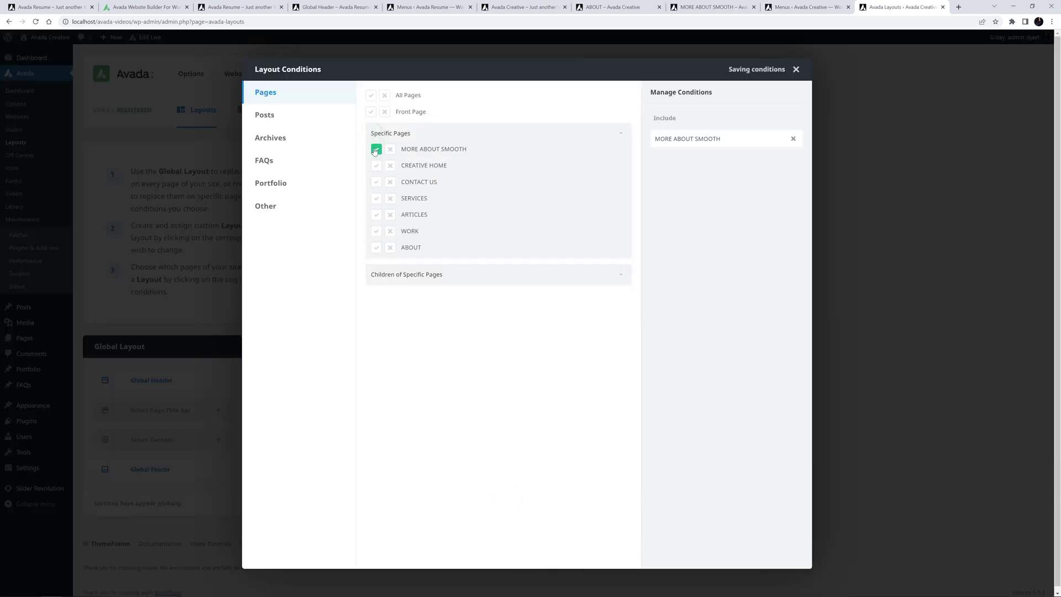
pyautogui.click(795, 68)
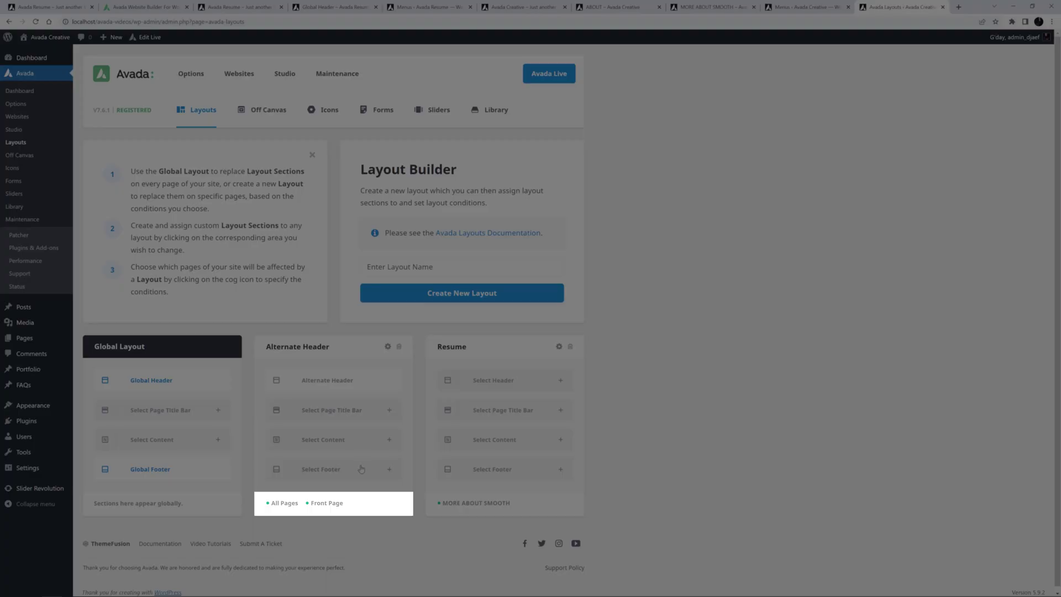
# - Exclude MORE ABOUT SMOOTH from the Alternate Header layout's conditions
pyautogui.click(388, 346)
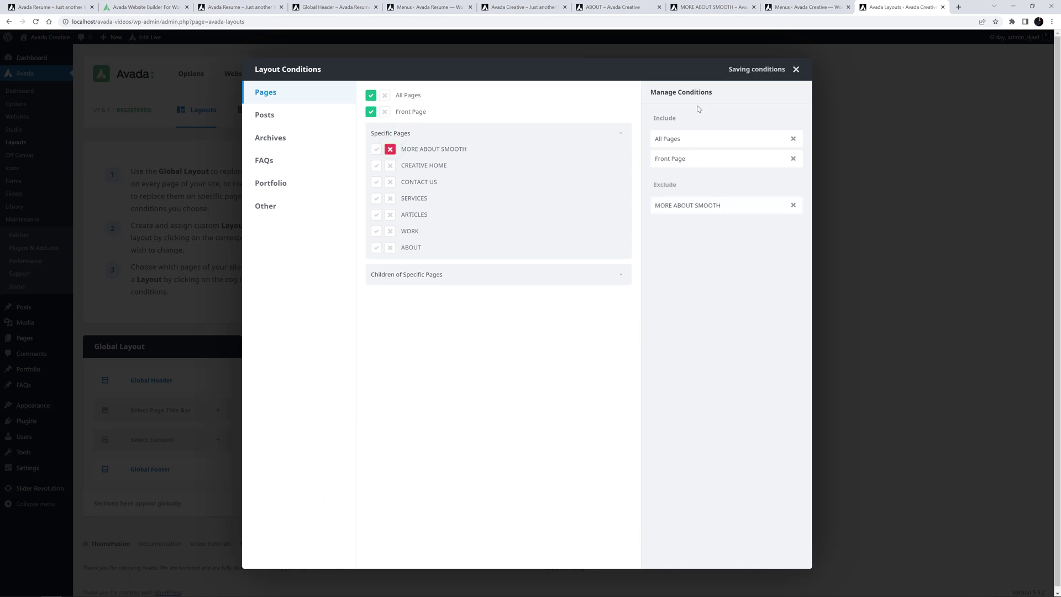
pyautogui.click(796, 68)
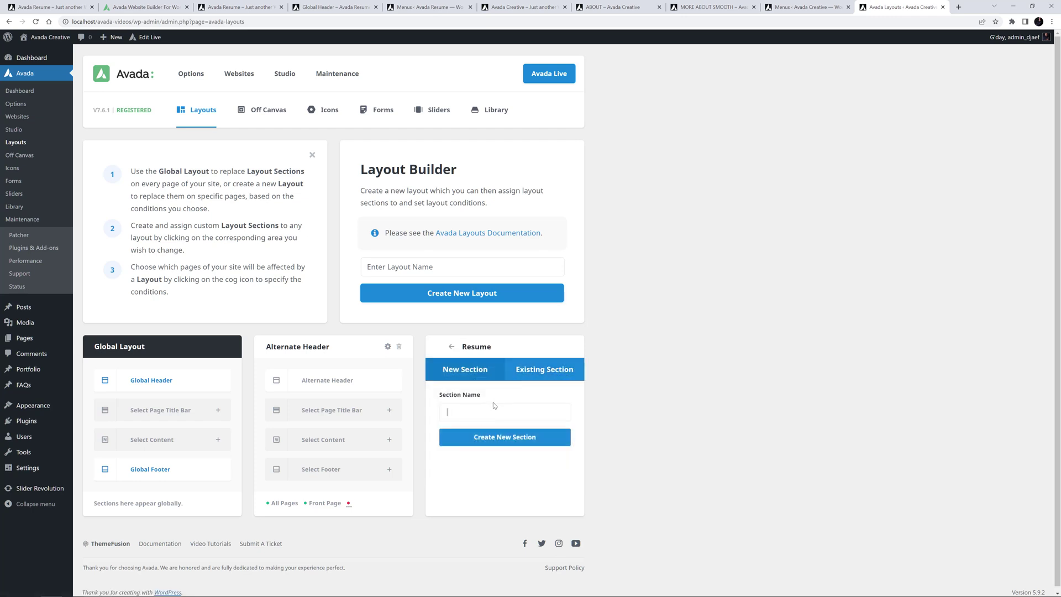
# - Name the Resume layout's header section Jonny Header and open it in the builder
pyautogui.click(504, 437)
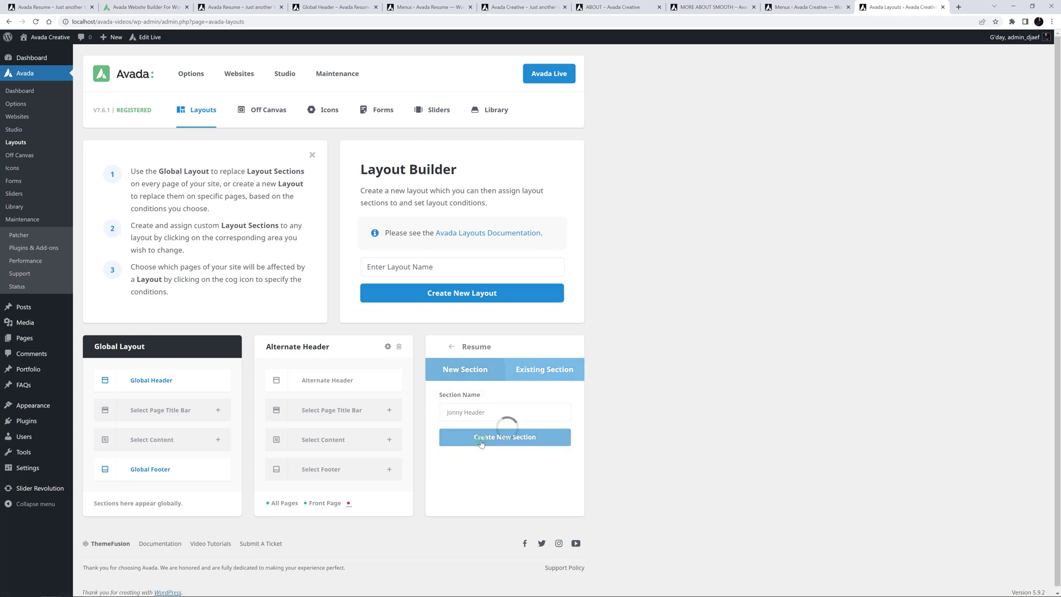
pyautogui.click(504, 436)
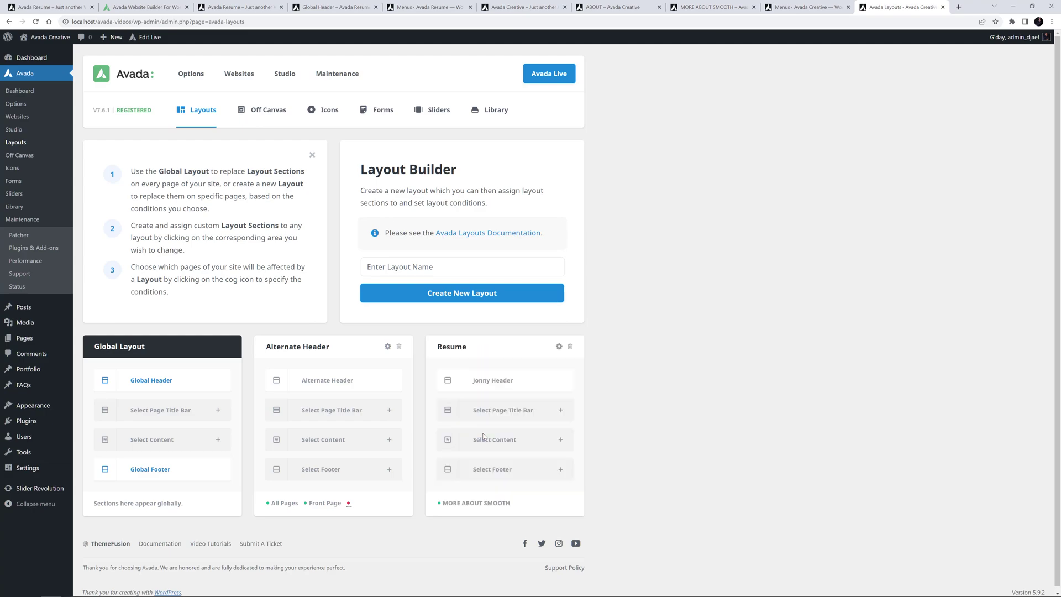
pyautogui.click(493, 379)
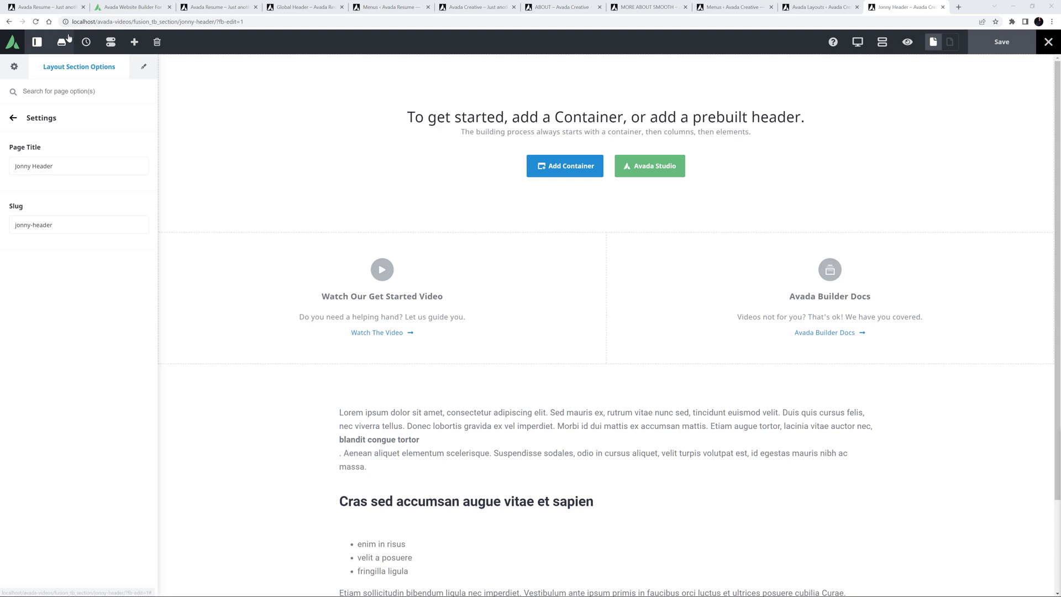
# - Load the Alternate Header template and turn Position Sticky on for its Logo + Nav container
pyautogui.click(60, 42)
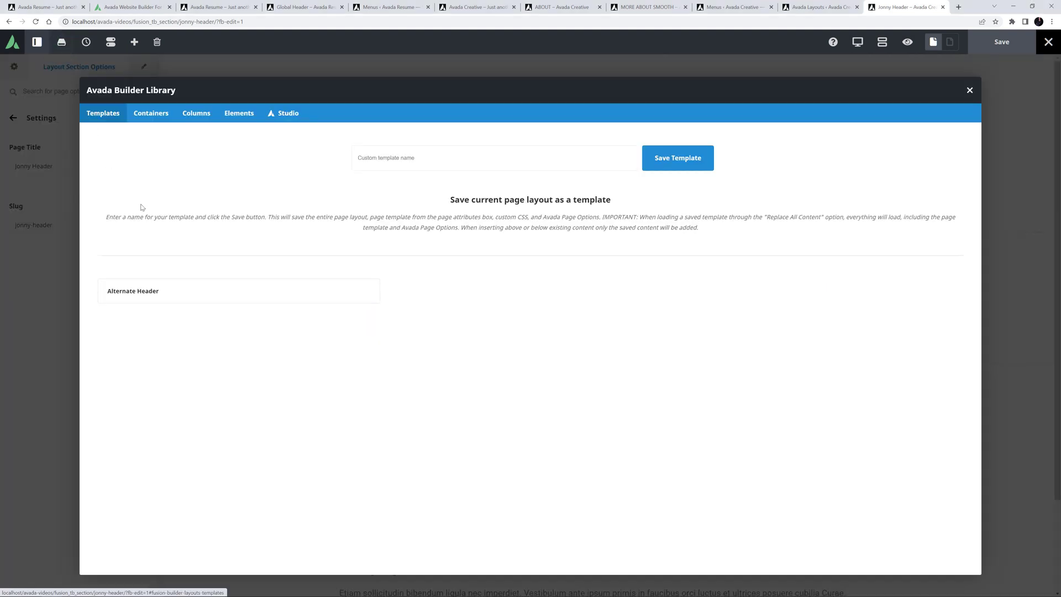
pyautogui.click(363, 291)
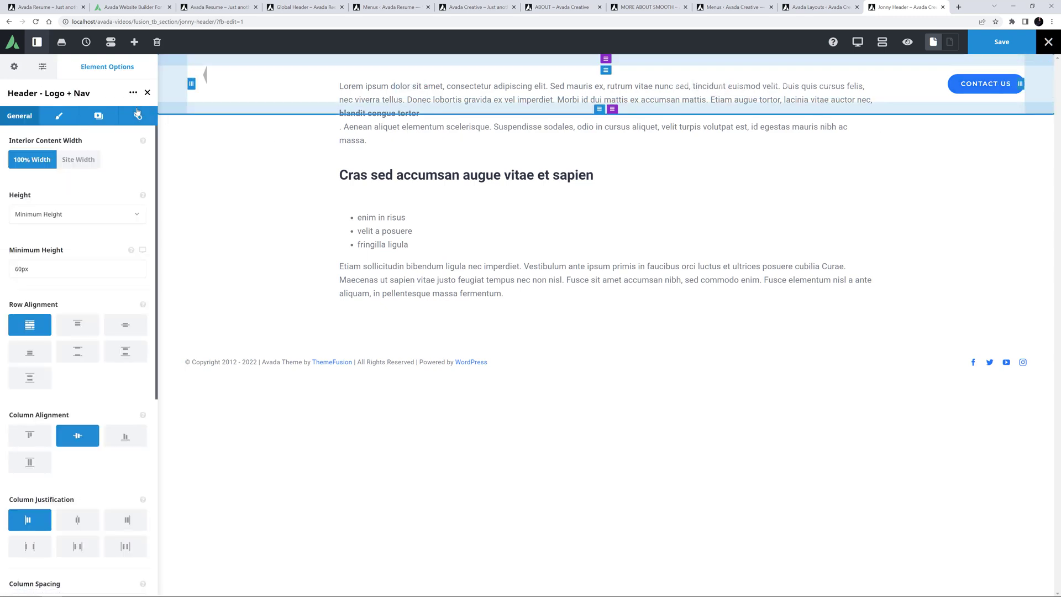
pyautogui.click(137, 116)
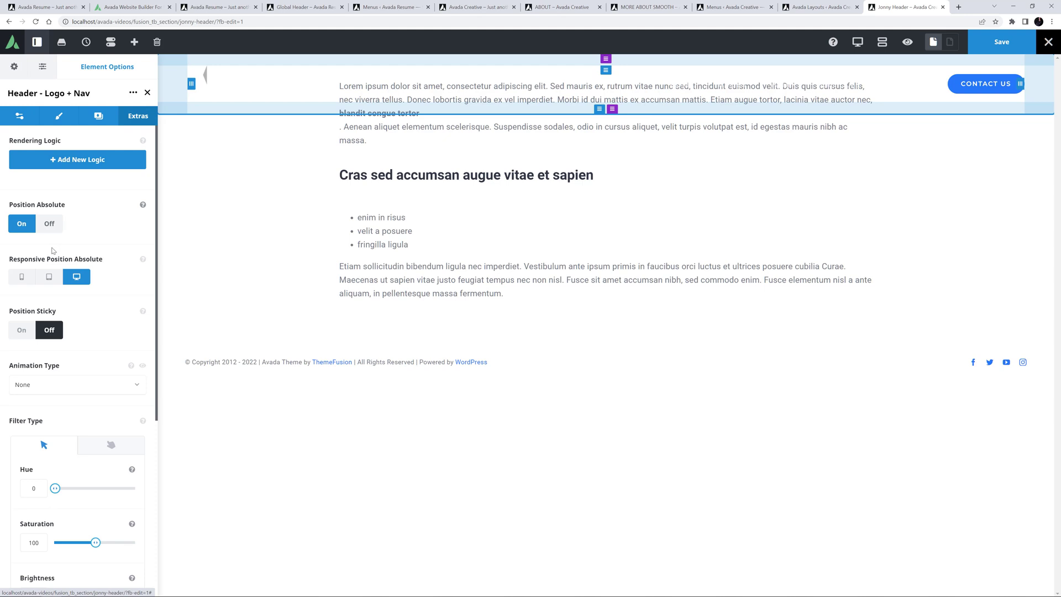
pyautogui.click(21, 329)
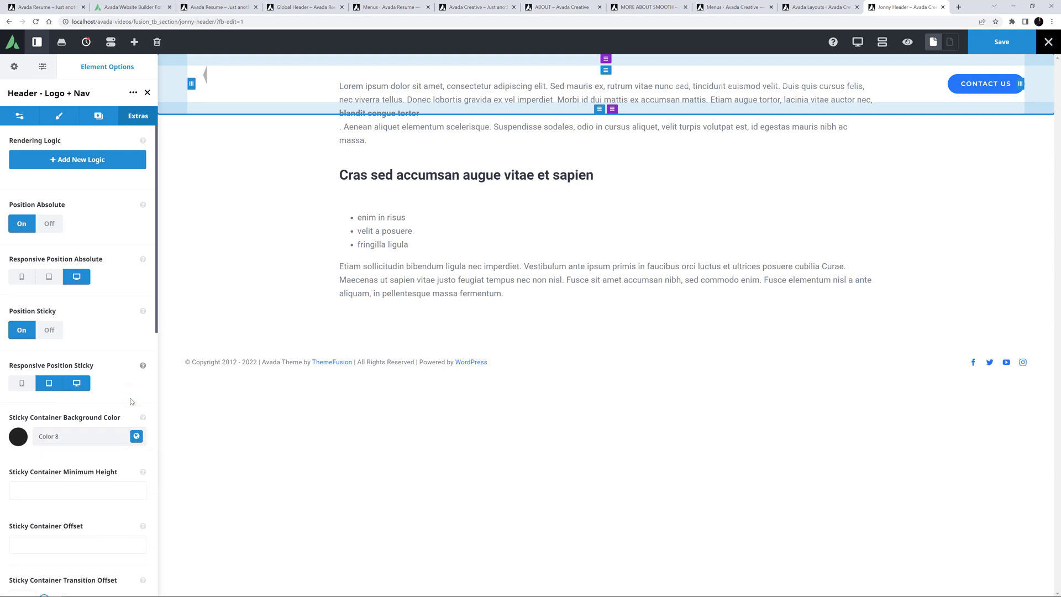
pyautogui.moveTo(140, 400)
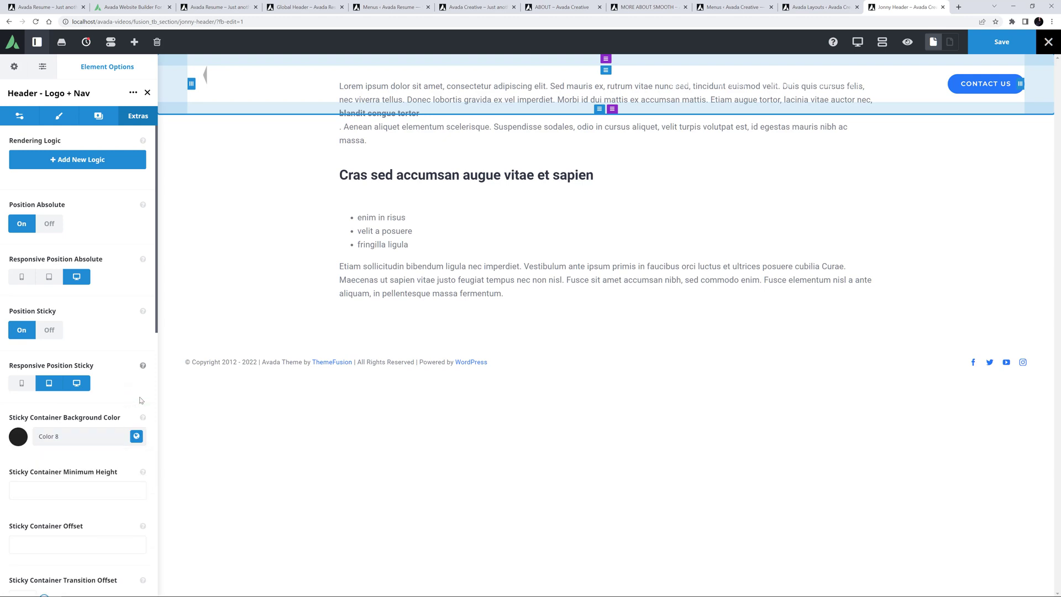
pyautogui.moveTo(300, 285)
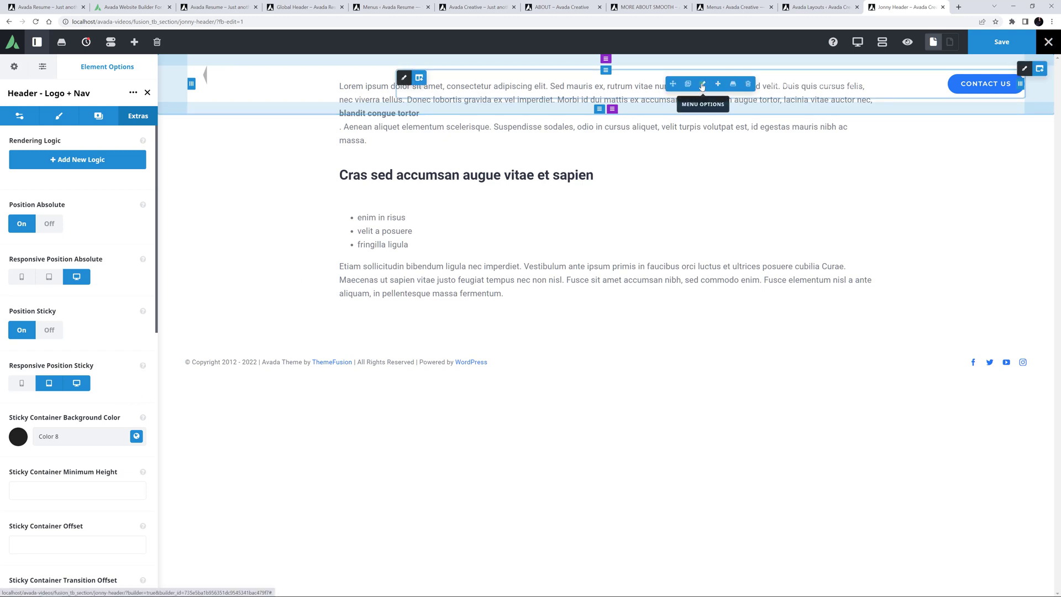
# - Set the header's Menu element to the Resume menu and save Jonny Header
pyautogui.click(701, 83)
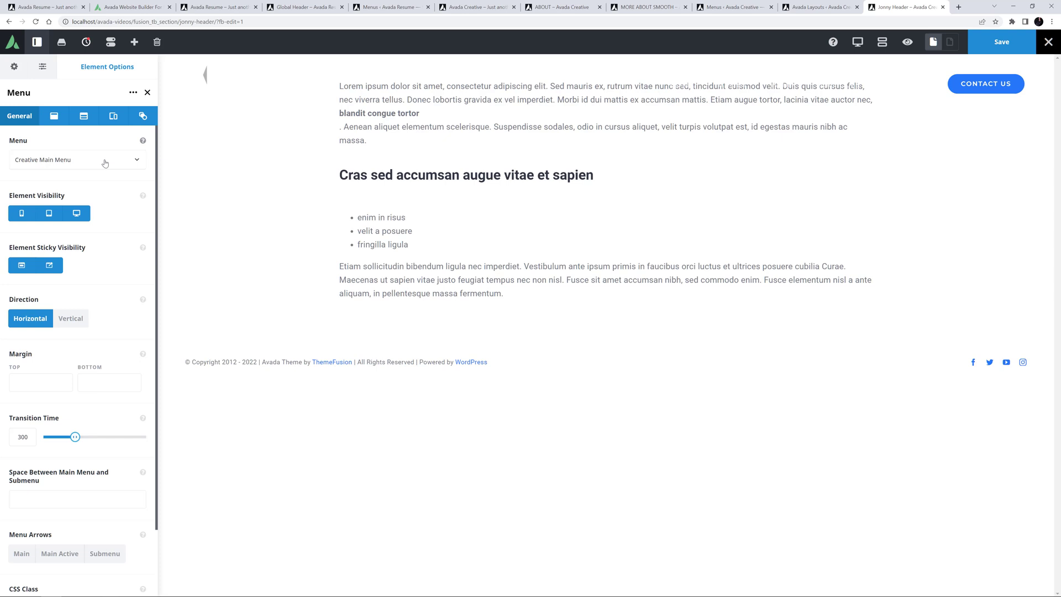
pyautogui.click(77, 159)
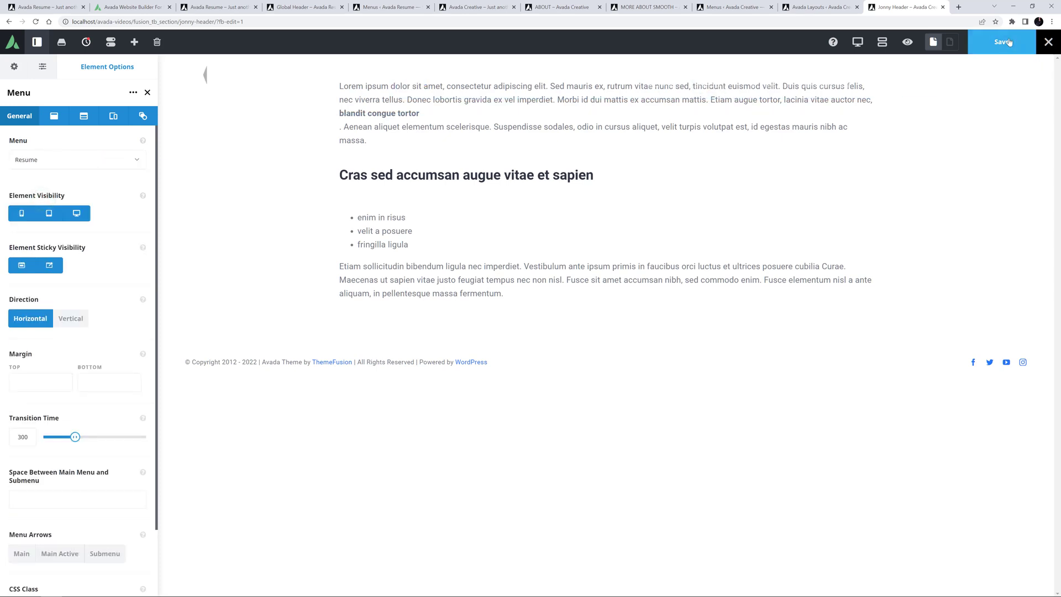
pyautogui.click(1001, 42)
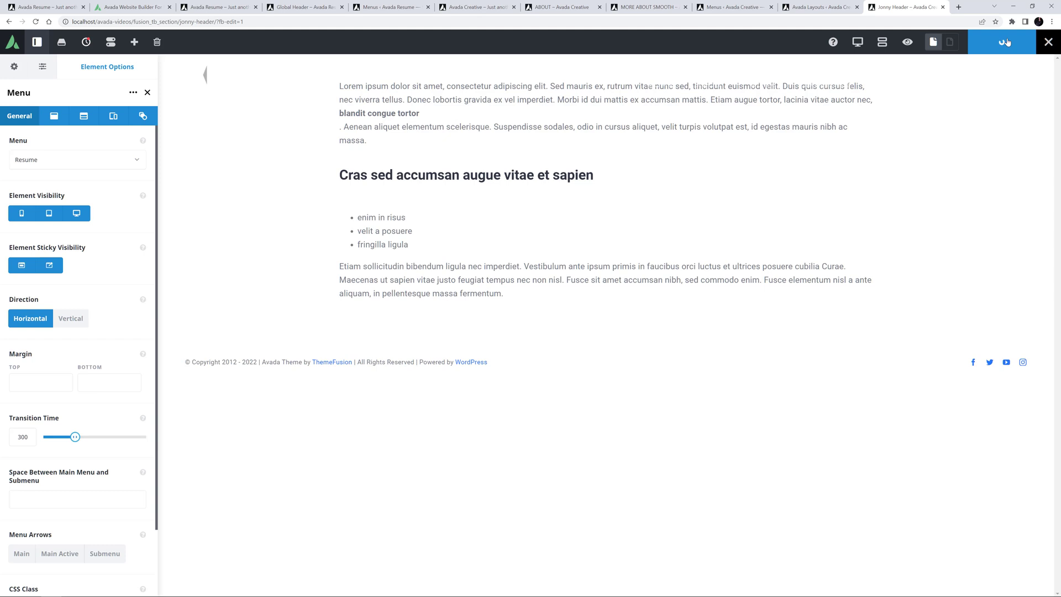
pyautogui.click(1001, 42)
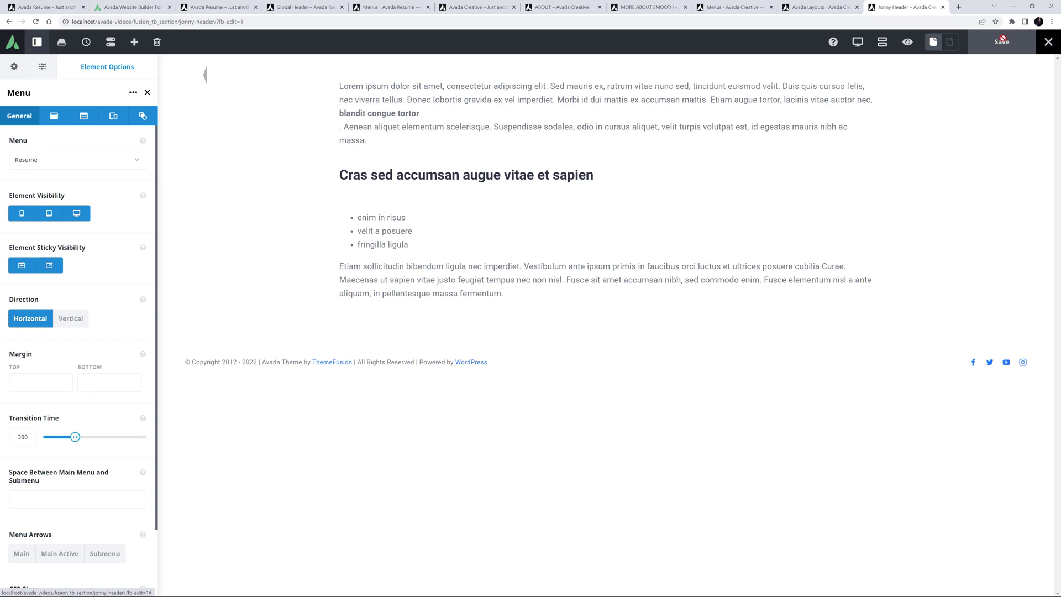
pyautogui.moveTo(561, 6)
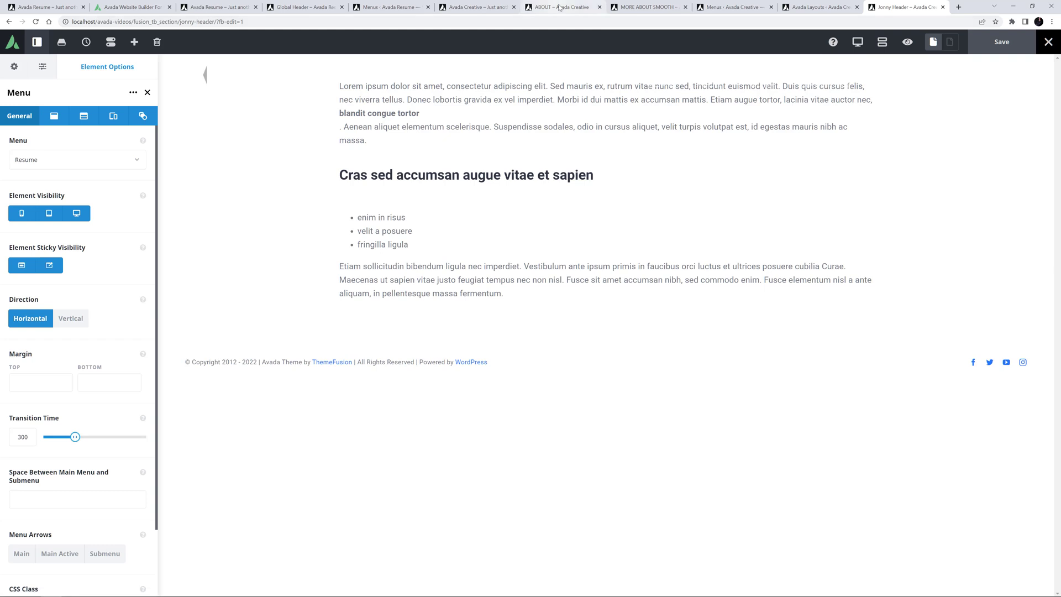
pyautogui.click(1047, 42)
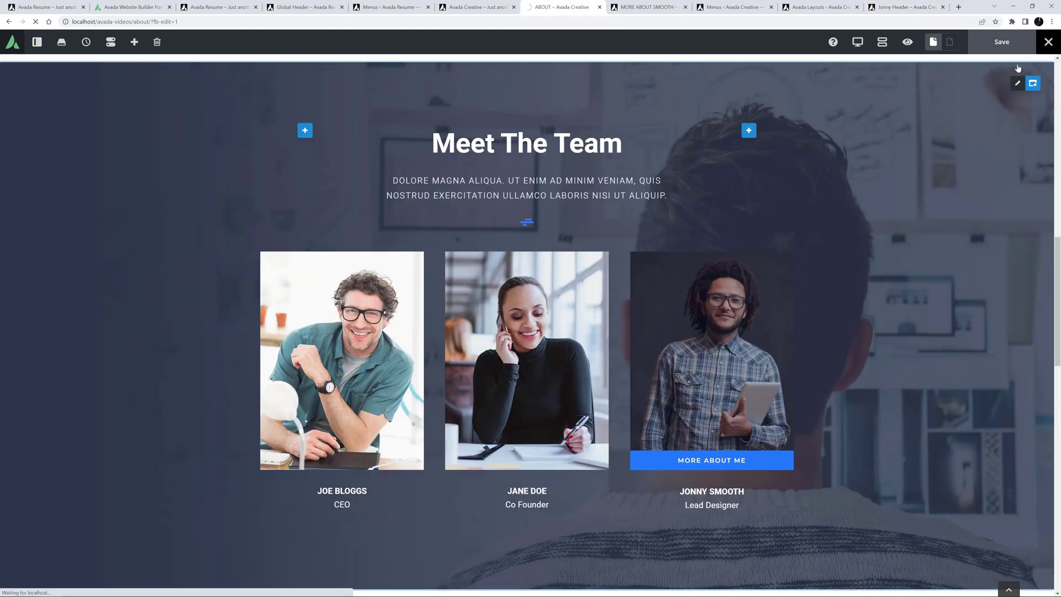
# - Exit Live editing and open More About Me under Jonny Smooth in Meet The Team
pyautogui.click(1047, 40)
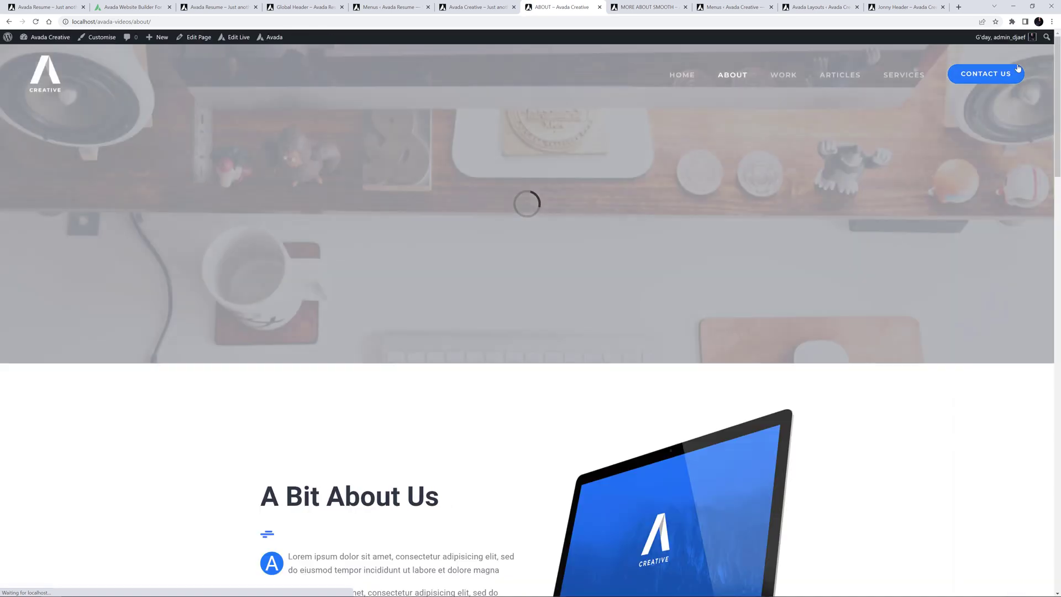
pyautogui.scroll(-3)
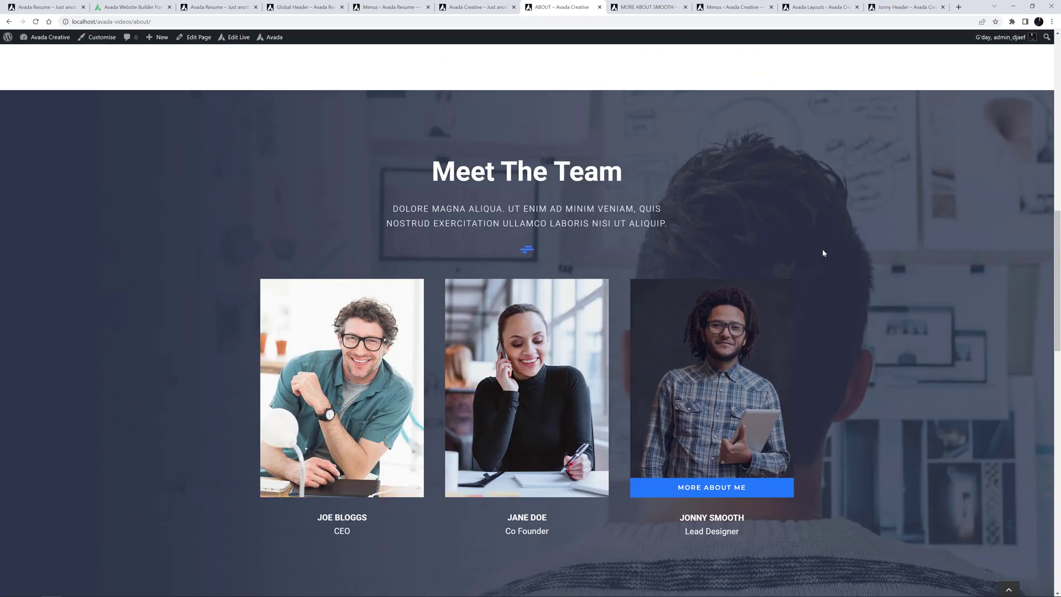
pyautogui.scroll(-3)
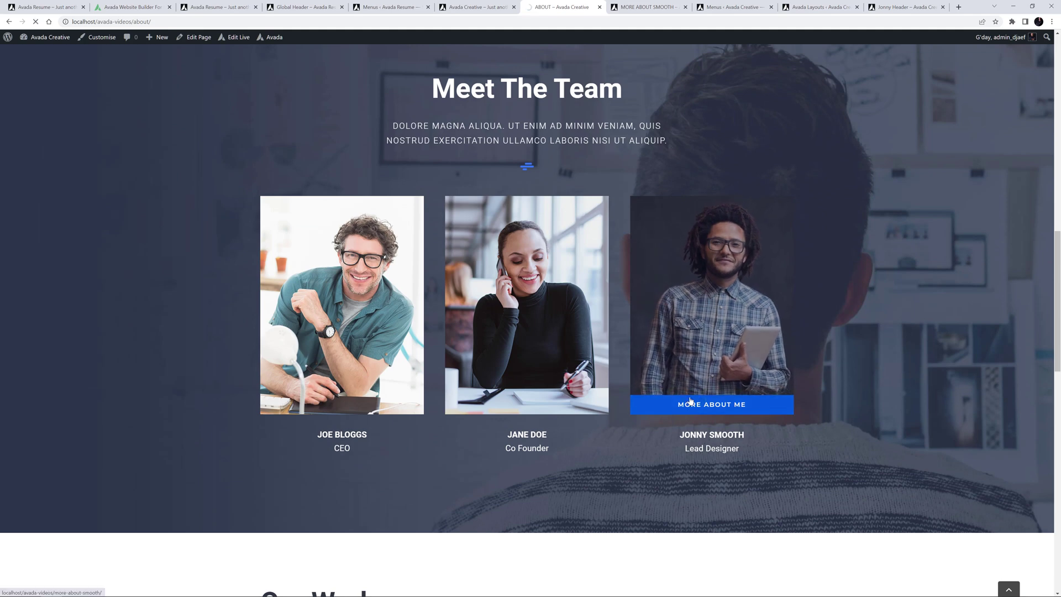
pyautogui.click(710, 404)
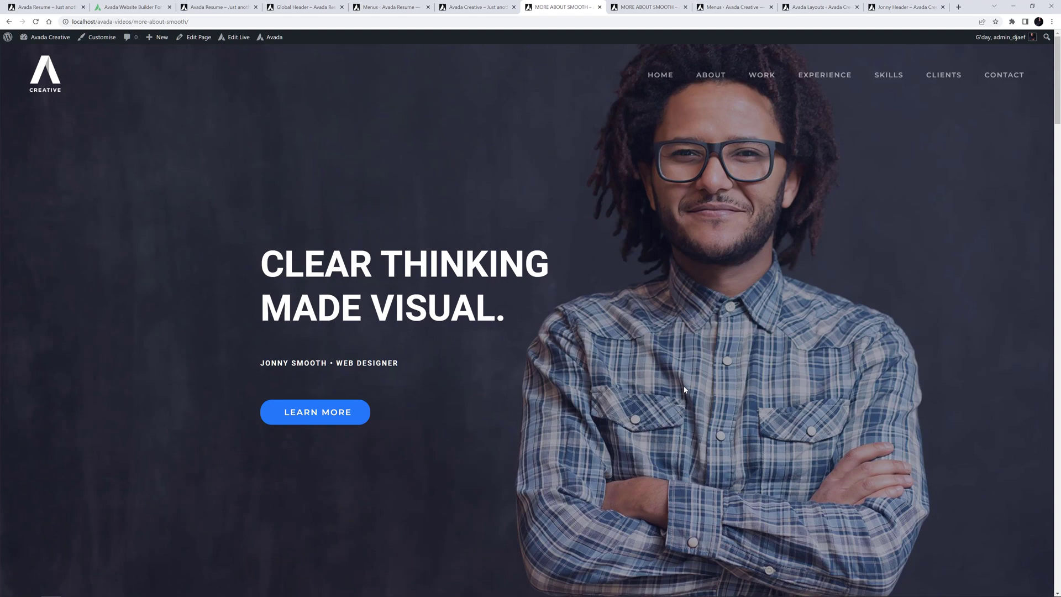
pyautogui.click(761, 74)
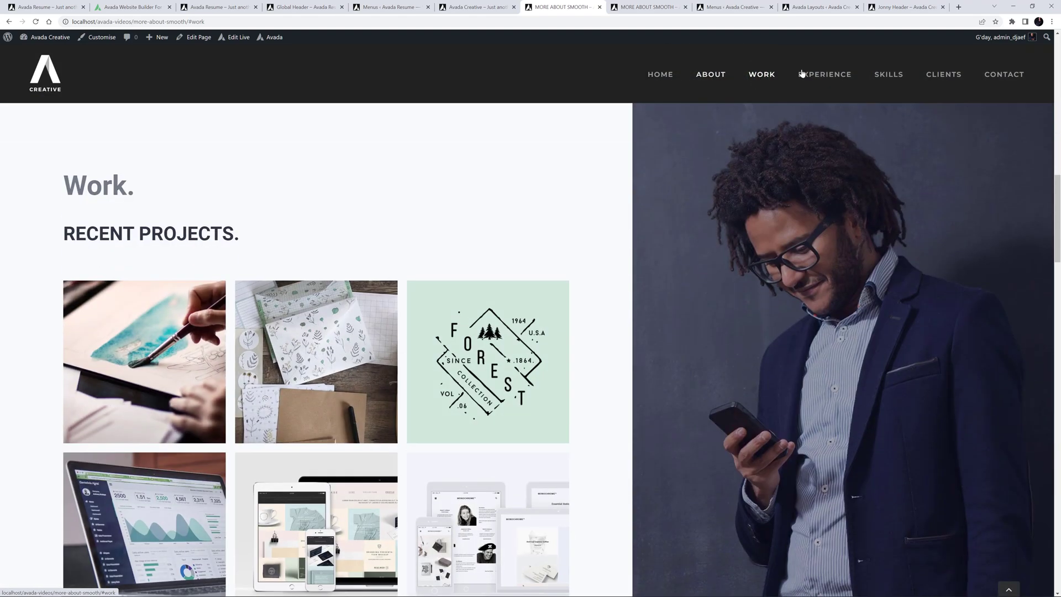
pyautogui.click(824, 74)
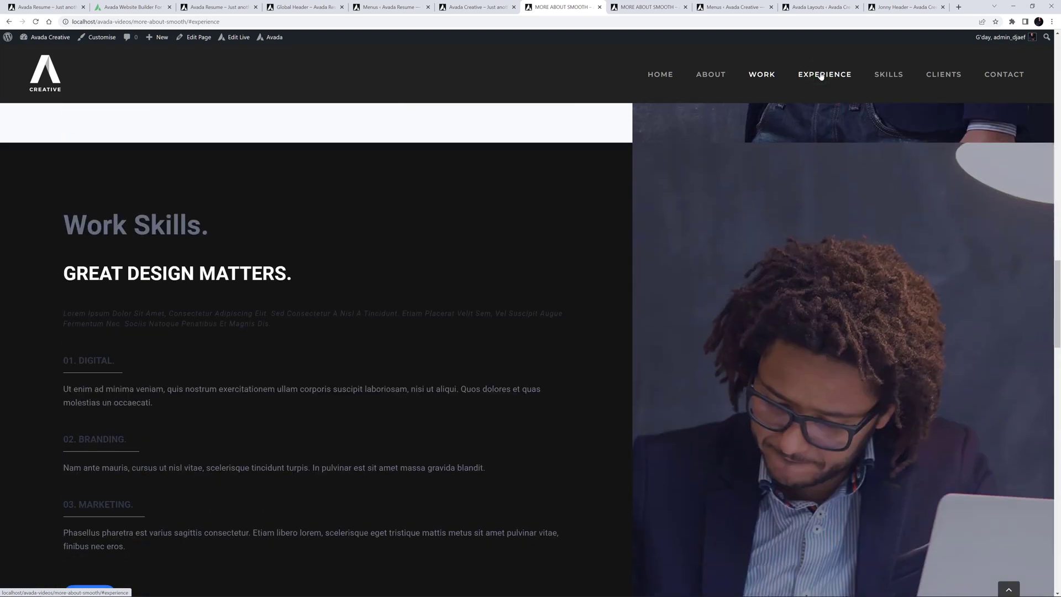
pyautogui.click(888, 74)
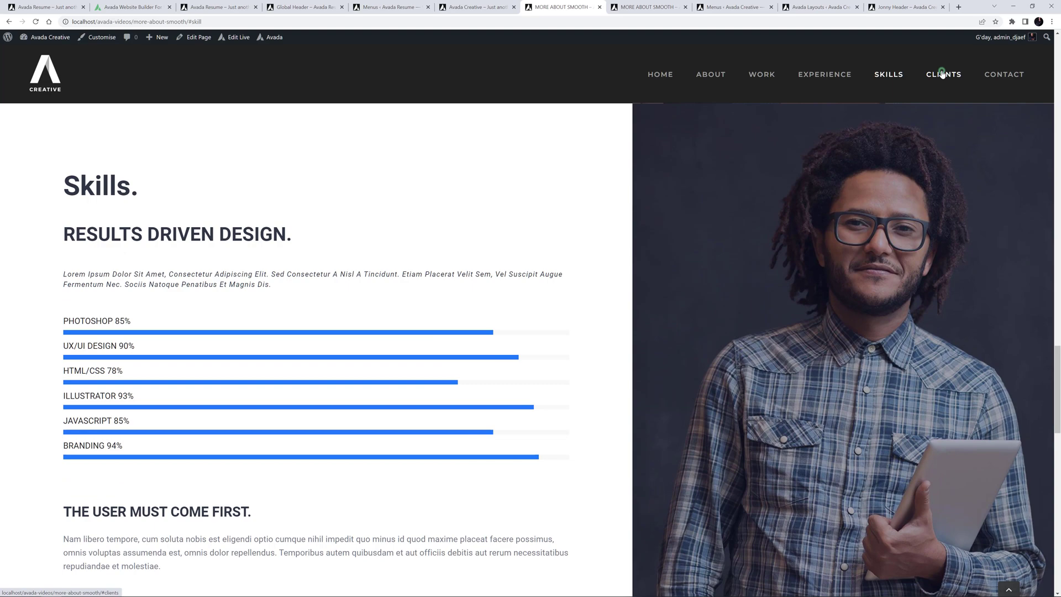
pyautogui.click(942, 74)
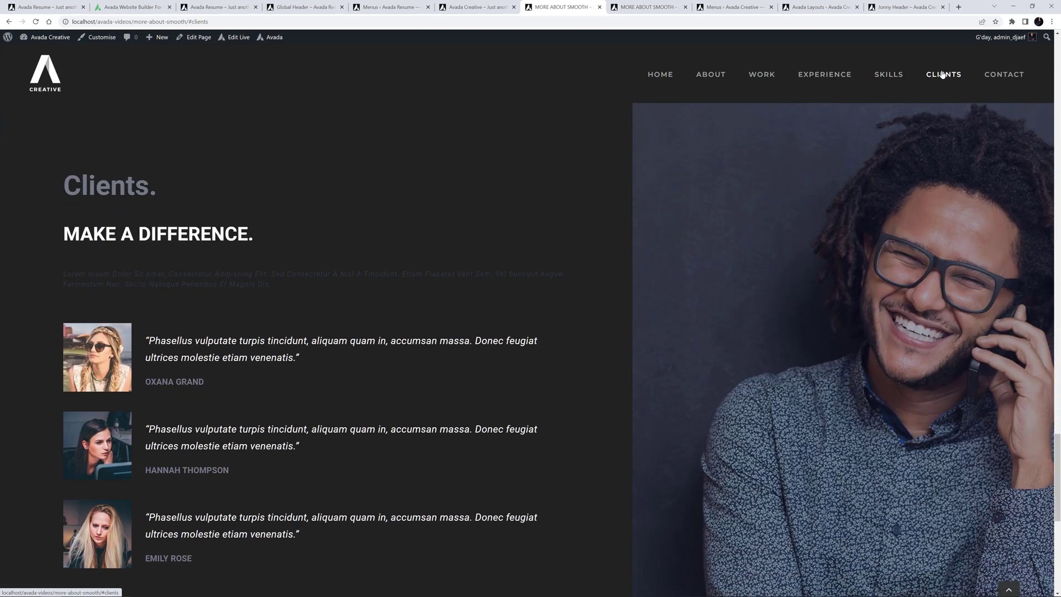
pyautogui.moveTo(960, 463)
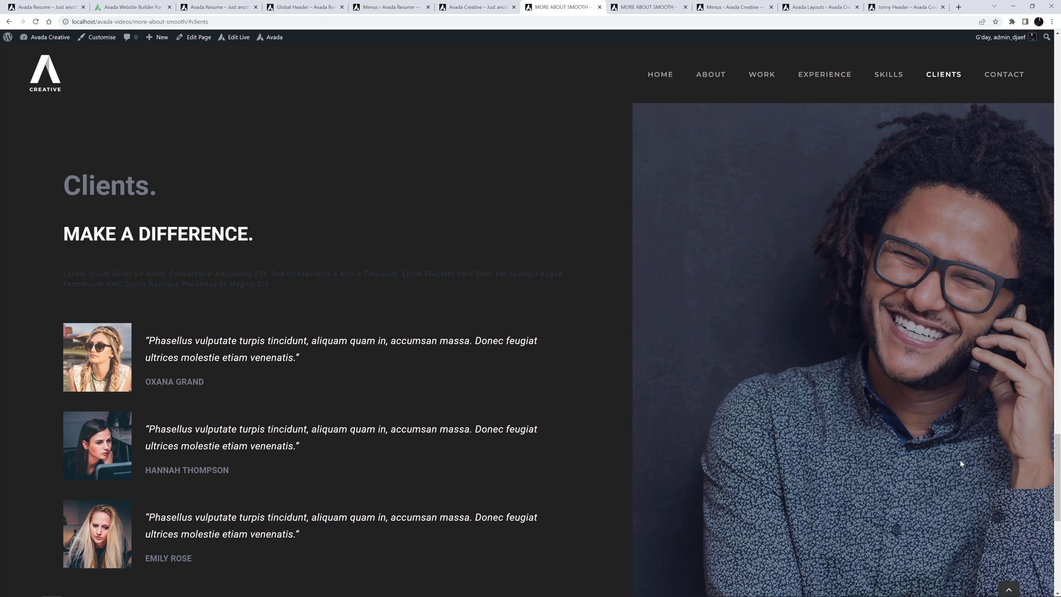
pyautogui.scroll(3)
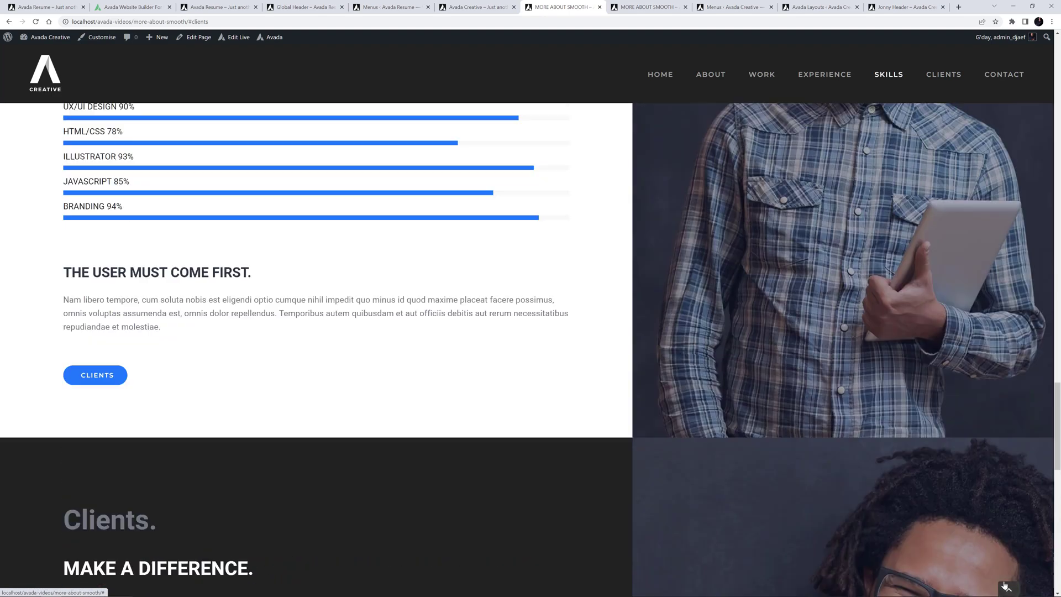
pyautogui.scroll(3)
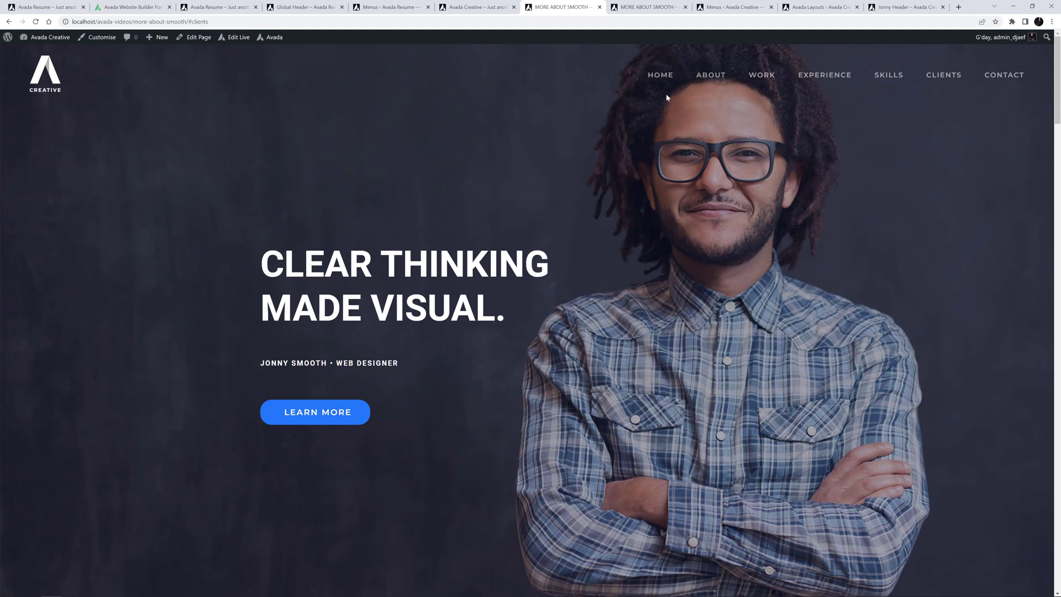